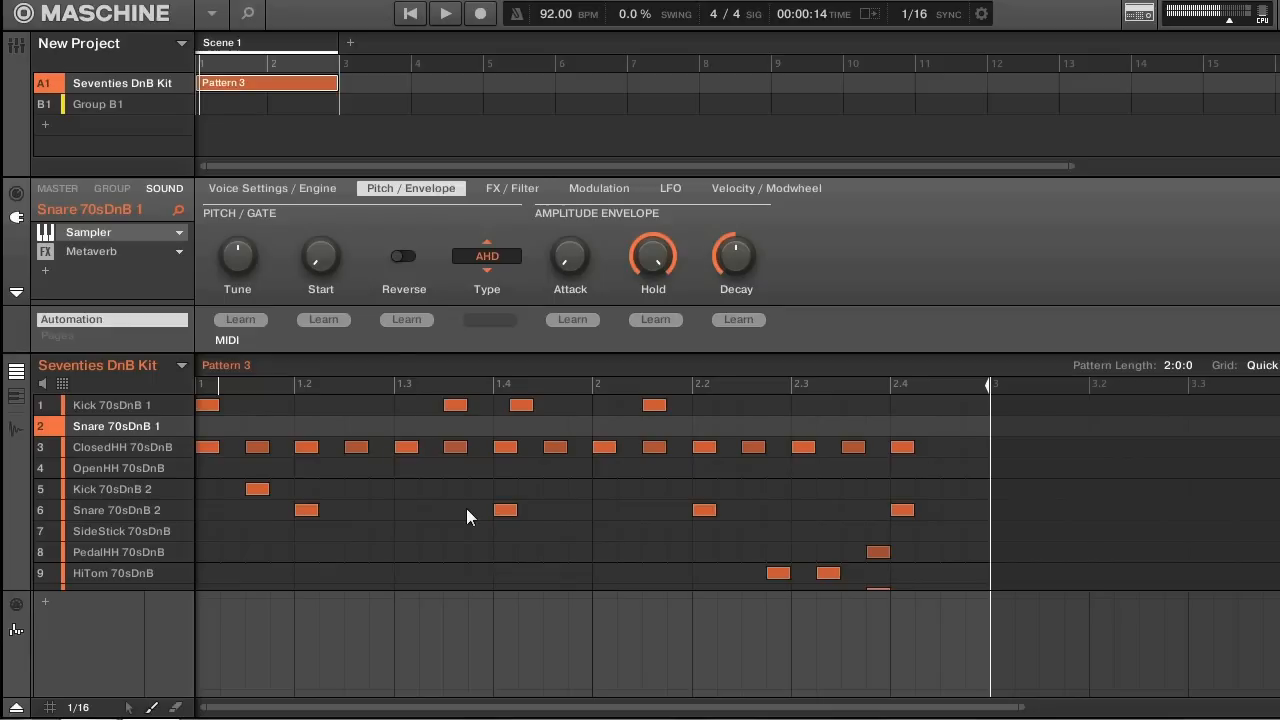
{"action": "mouse_move", "coordinate": [918, 282]}
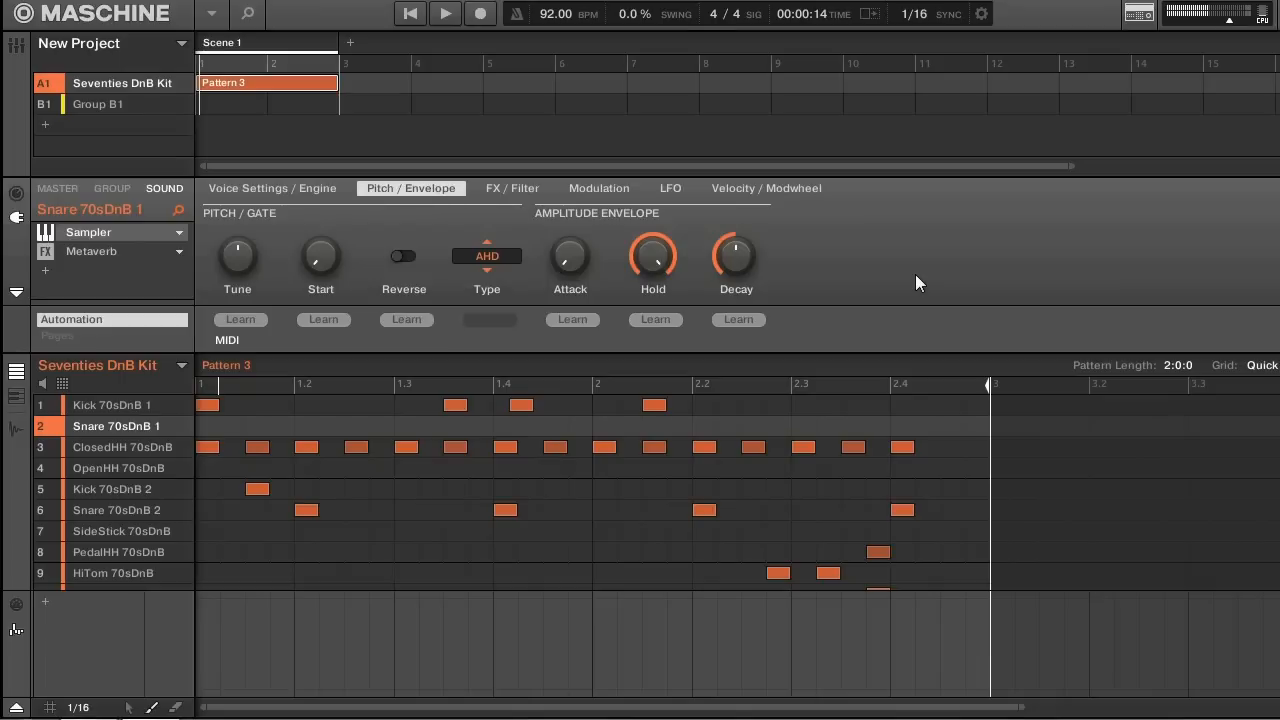
{"action": "mouse_move", "coordinate": [398, 218]}
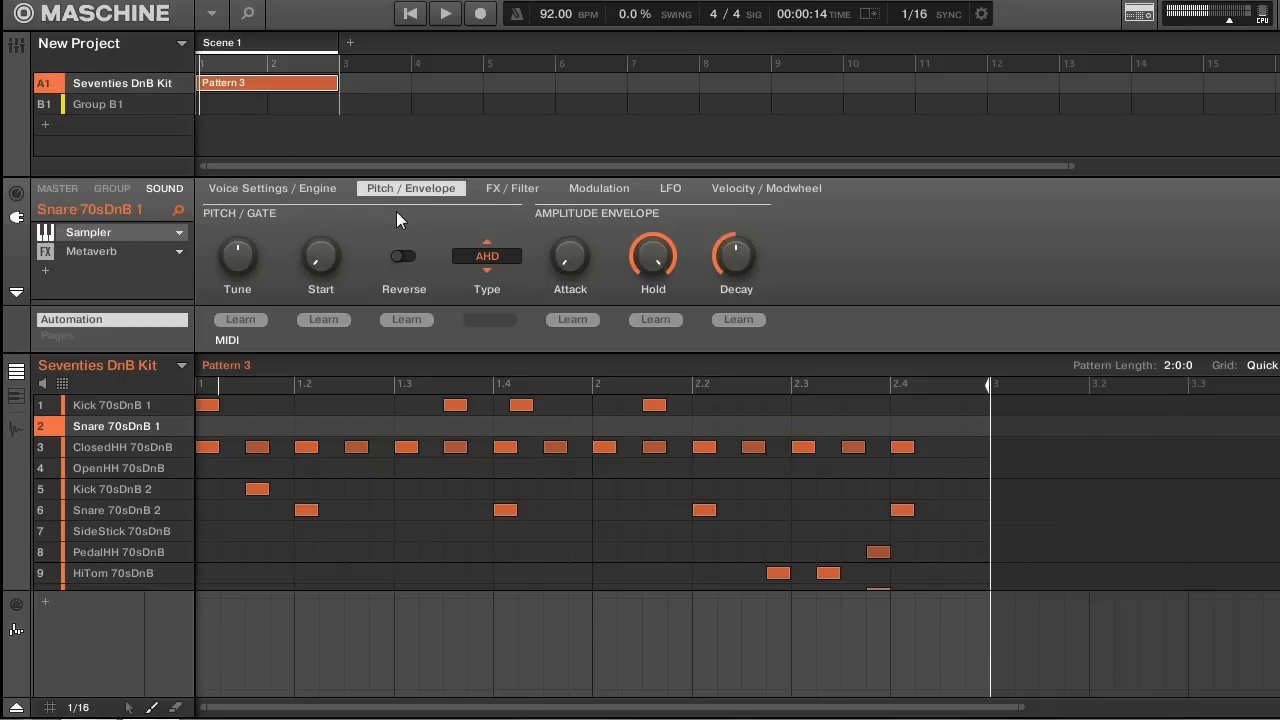
{"action": "mouse_move", "coordinate": [324, 180]}
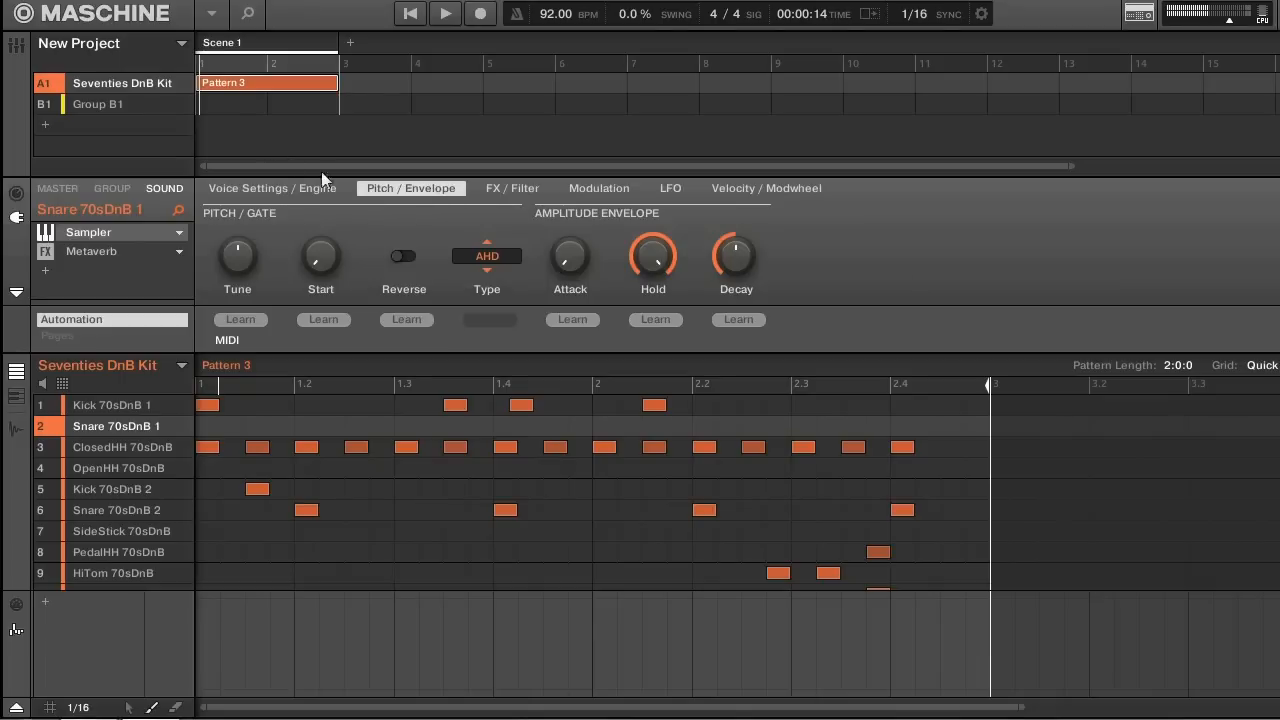
{"action": "mouse_move", "coordinate": [118, 96]}
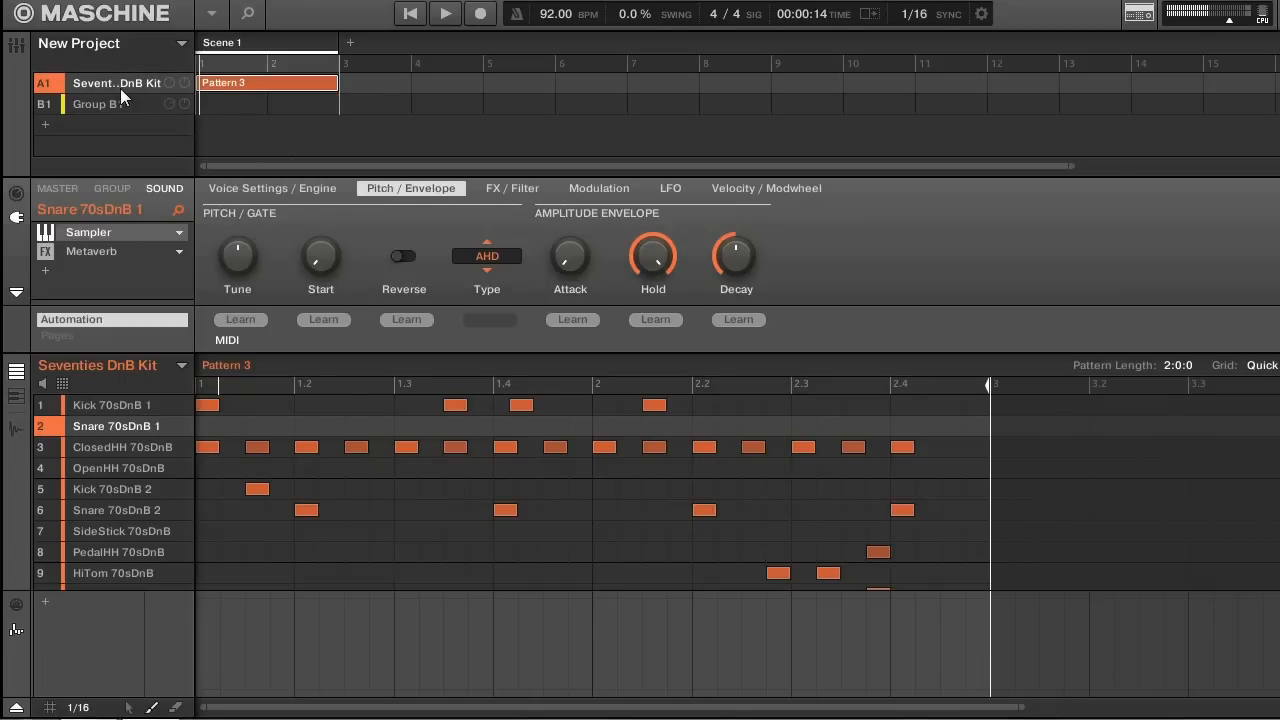
- Load a Filter effect on the Seventies DnB Kit group after the Maximizer, kept in LP mode
{"action": "left_click", "coordinate": [112, 188]}
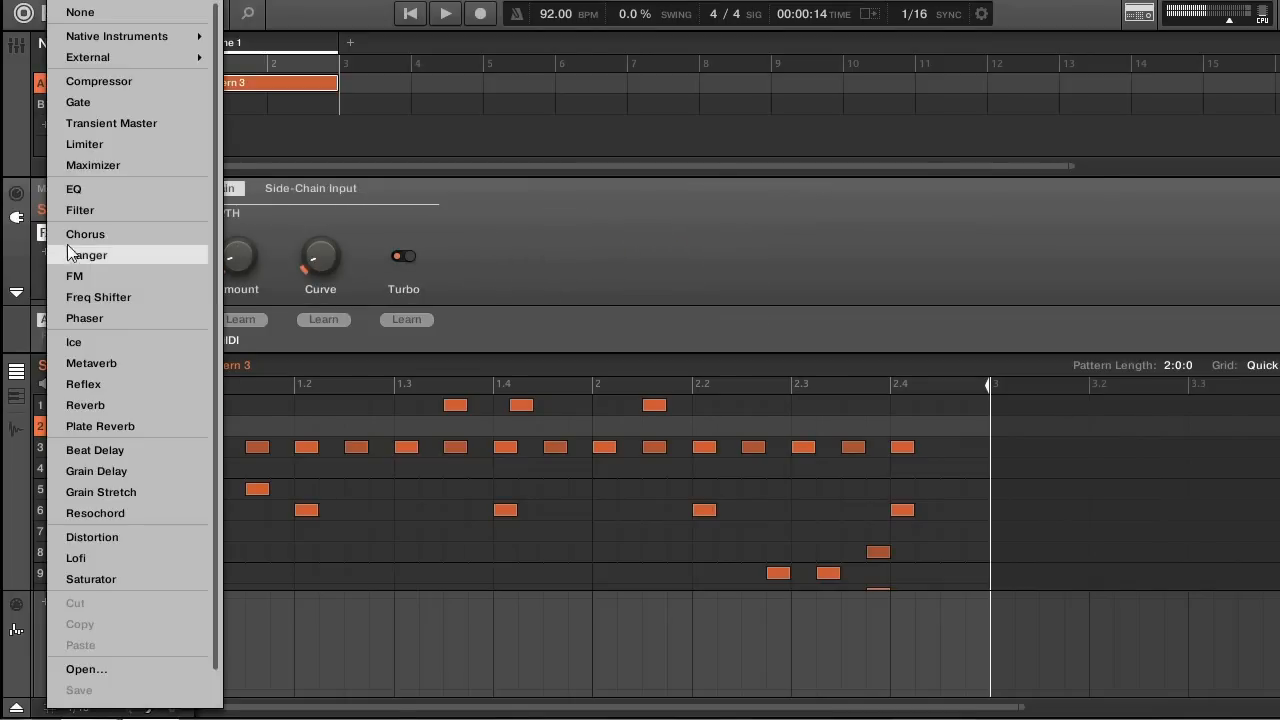
{"action": "mouse_move", "coordinate": [80, 210]}
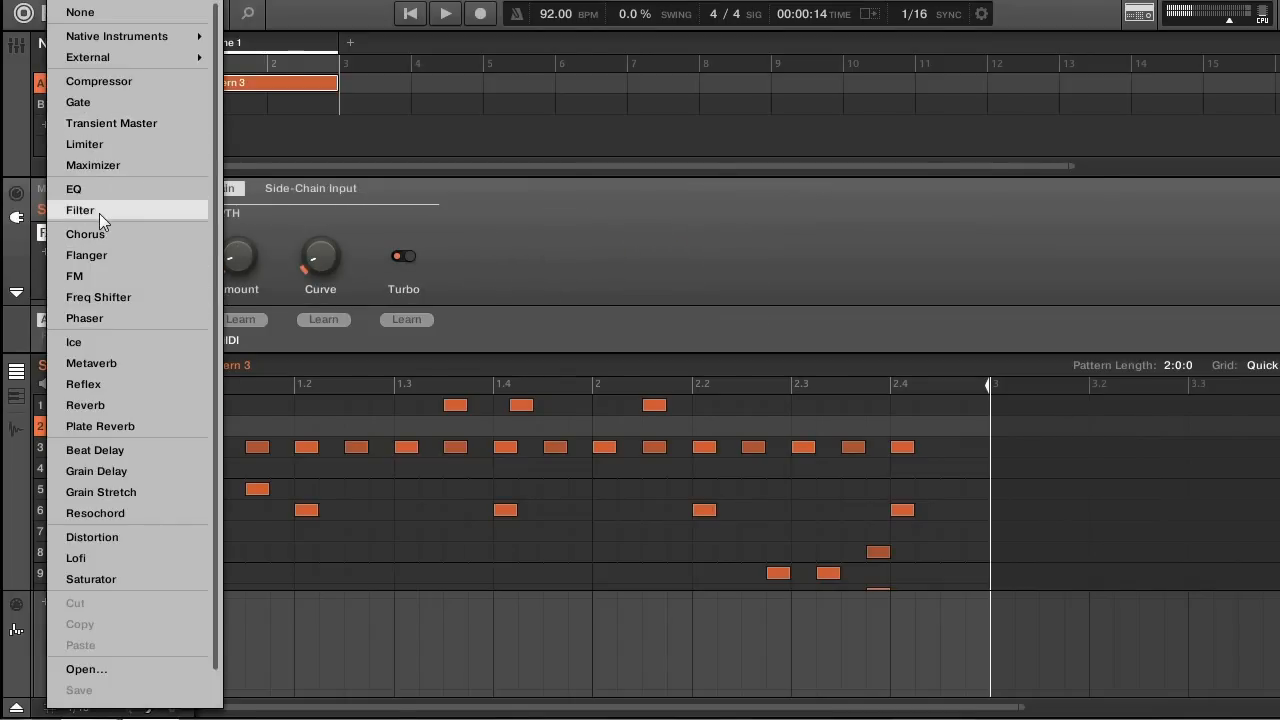
{"action": "left_click", "coordinate": [80, 210]}
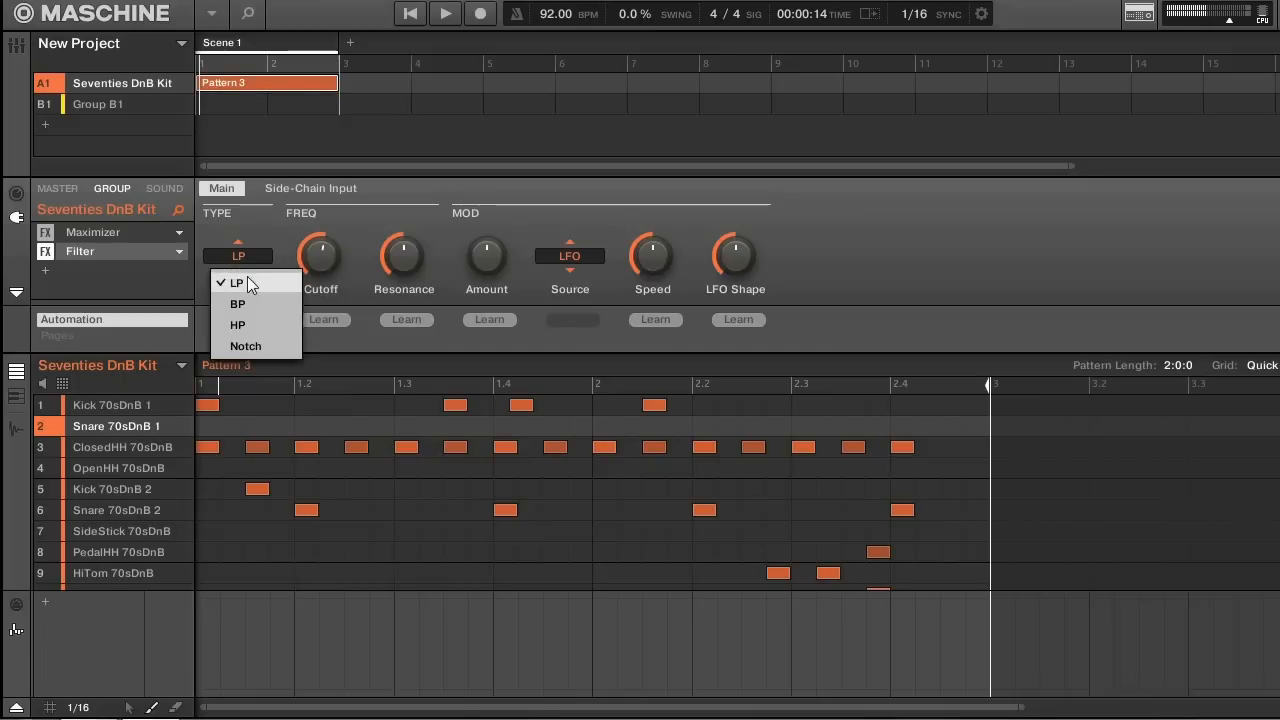
{"action": "left_click", "coordinate": [236, 284]}
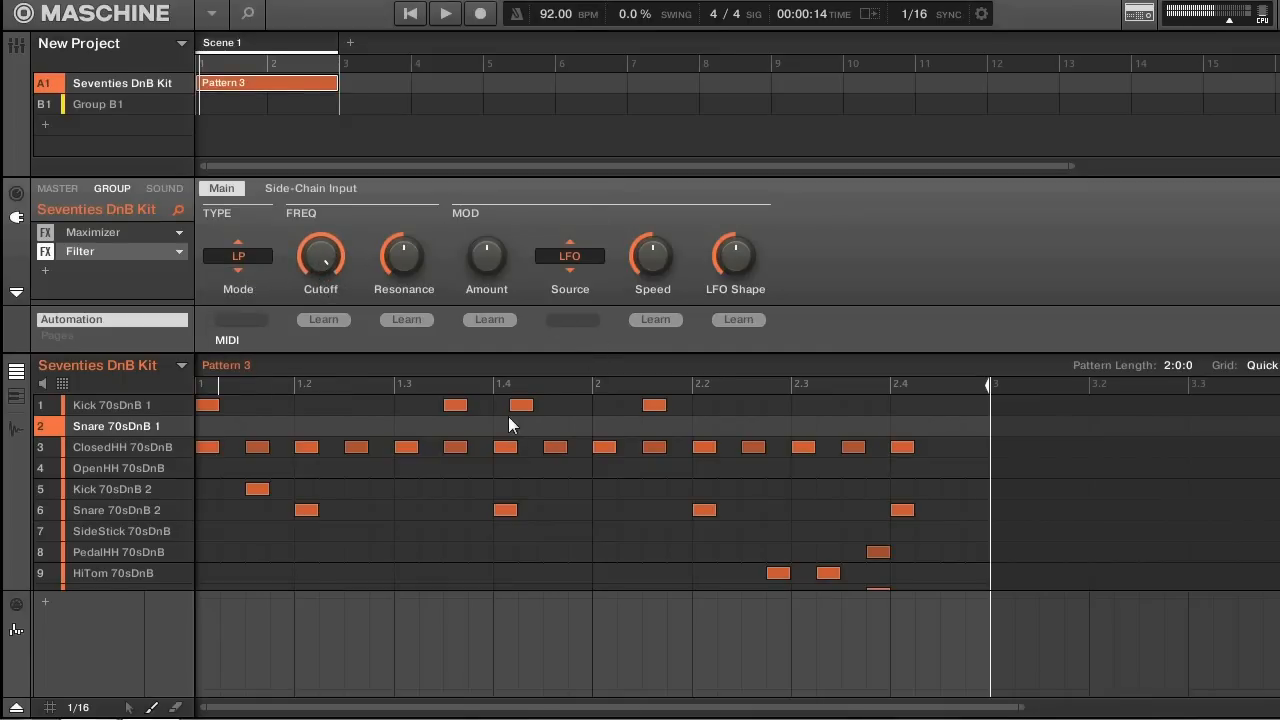
{"action": "mouse_move", "coordinate": [504, 298]}
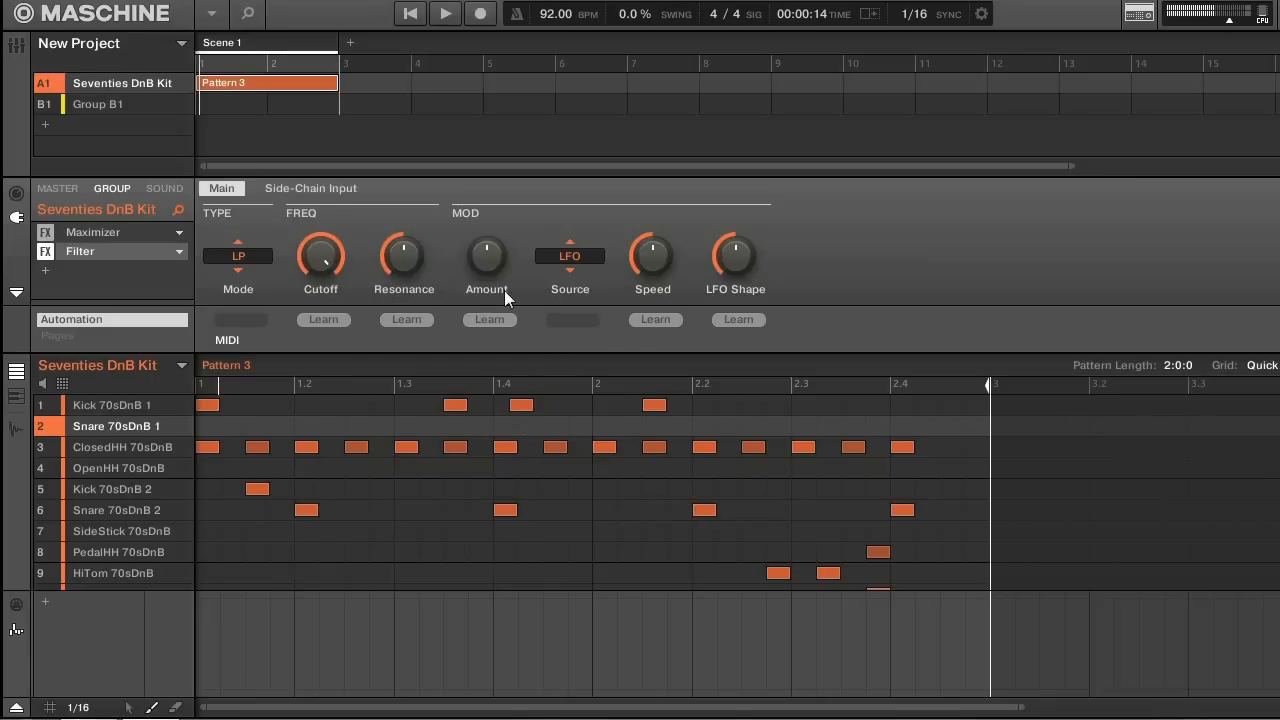
{"action": "left_click", "coordinate": [444, 12]}
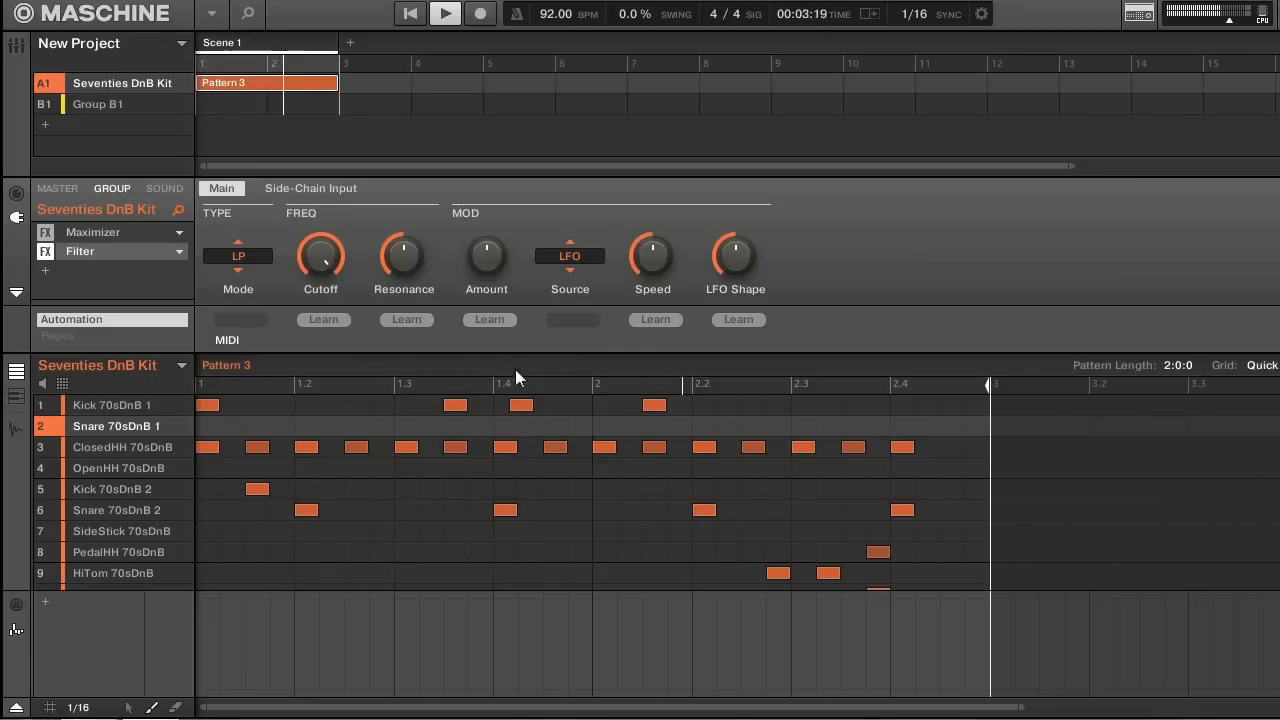
{"action": "left_click", "coordinate": [520, 404]}
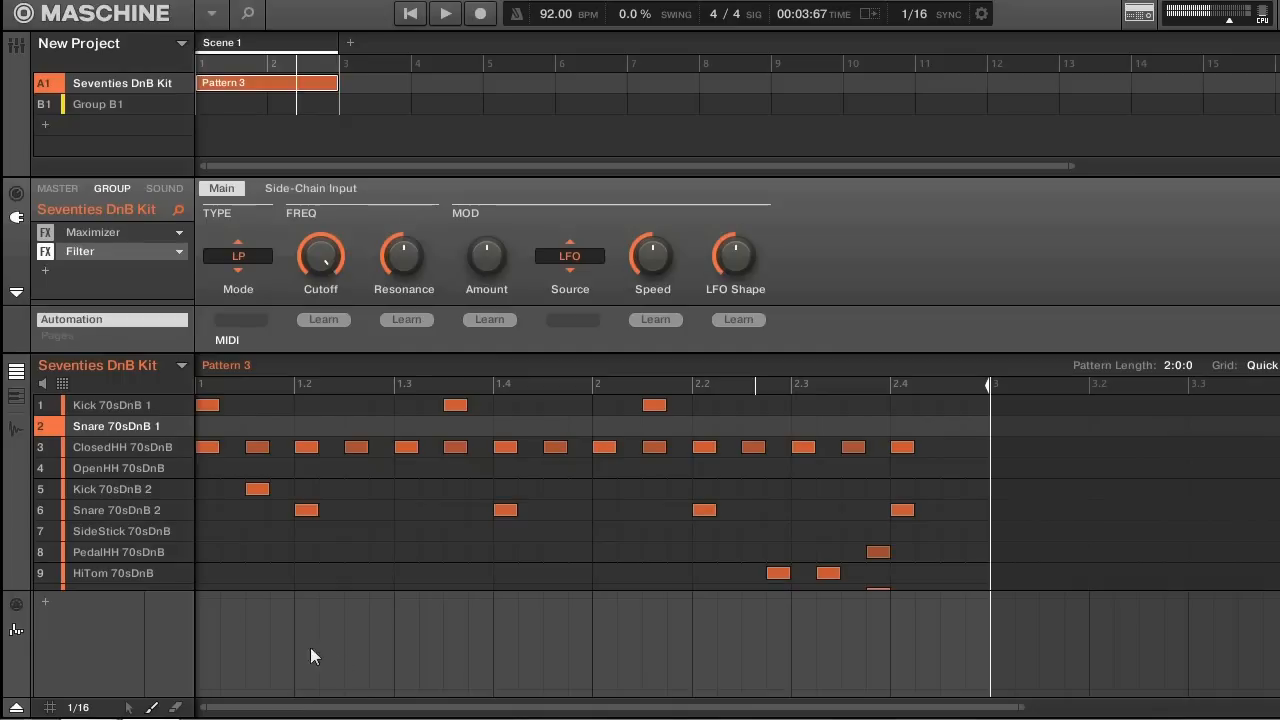
{"action": "mouse_move", "coordinate": [508, 564]}
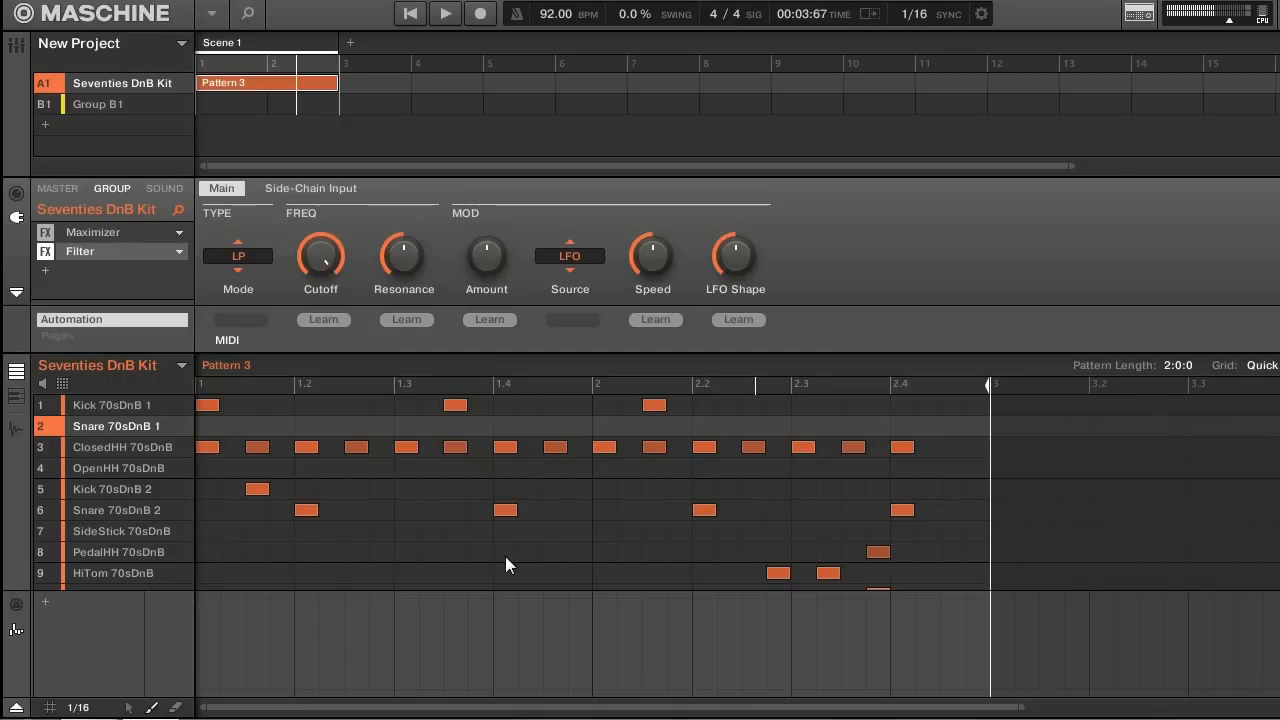
{"action": "mouse_move", "coordinate": [360, 232]}
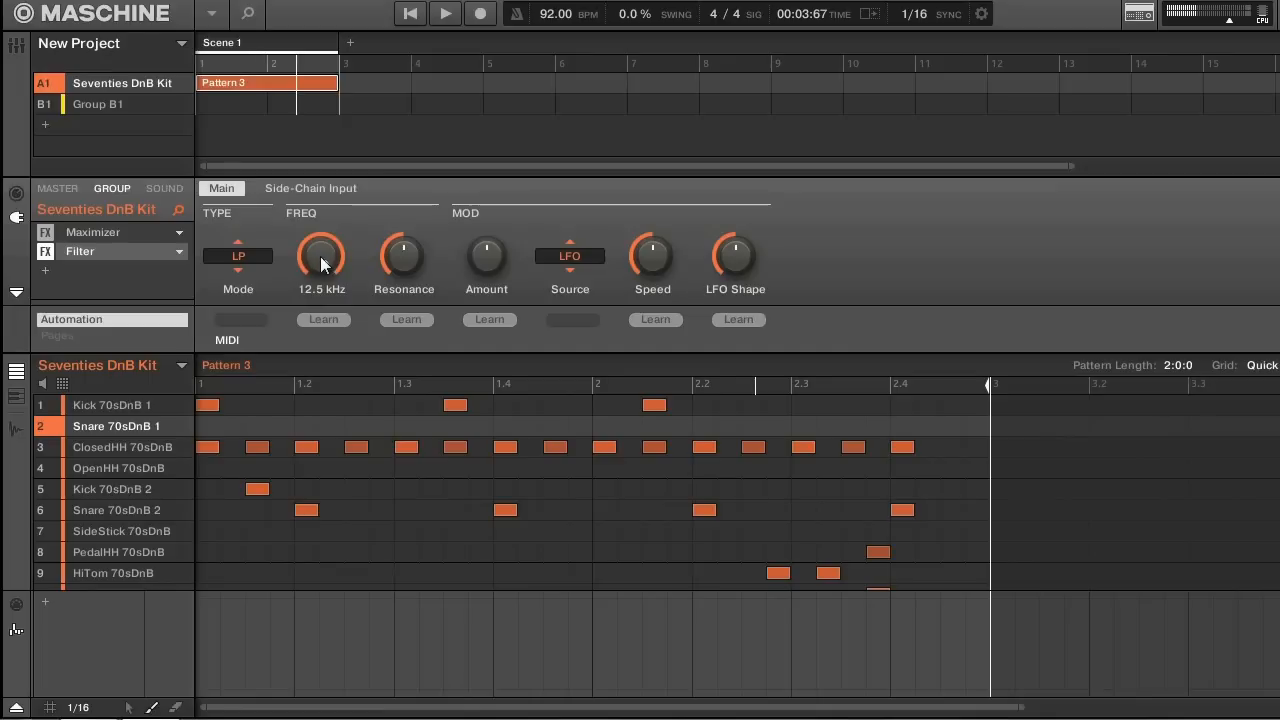
{"action": "left_click_drag", "start_coordinate": [320, 256], "coordinate": [320, 284]}
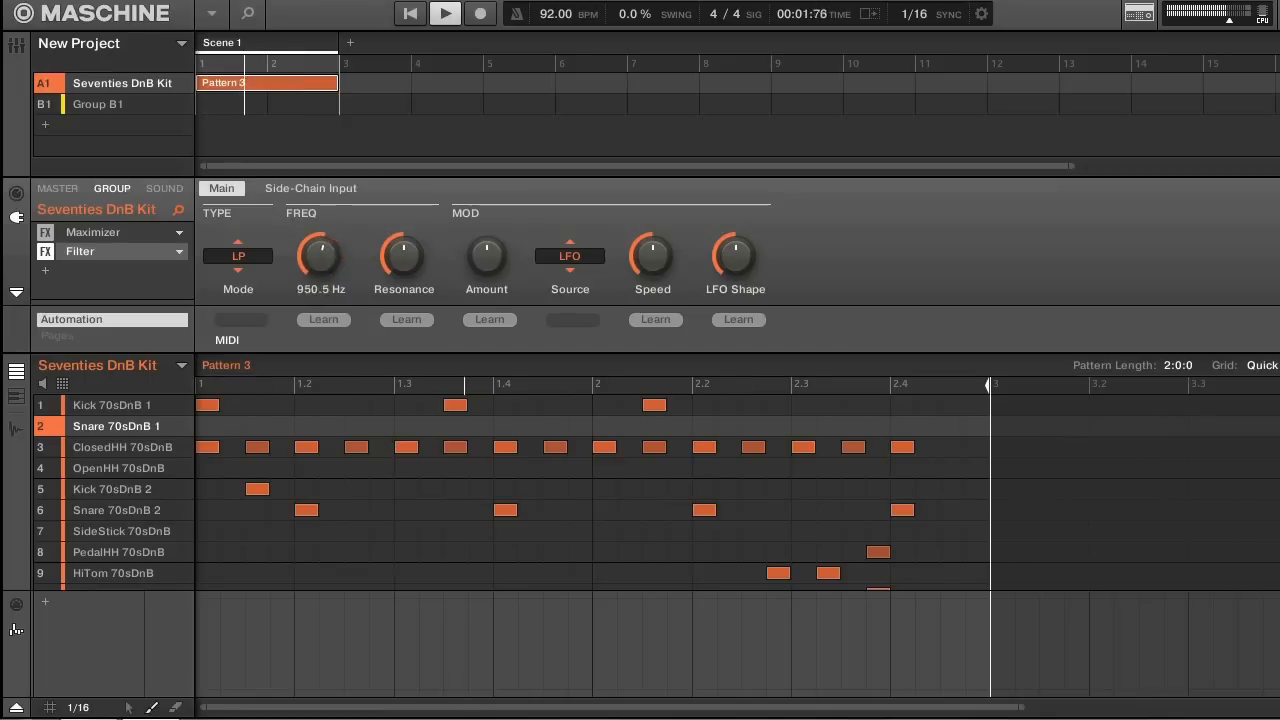
{"action": "left_click_drag", "start_coordinate": [320, 250], "coordinate": [320, 230]}
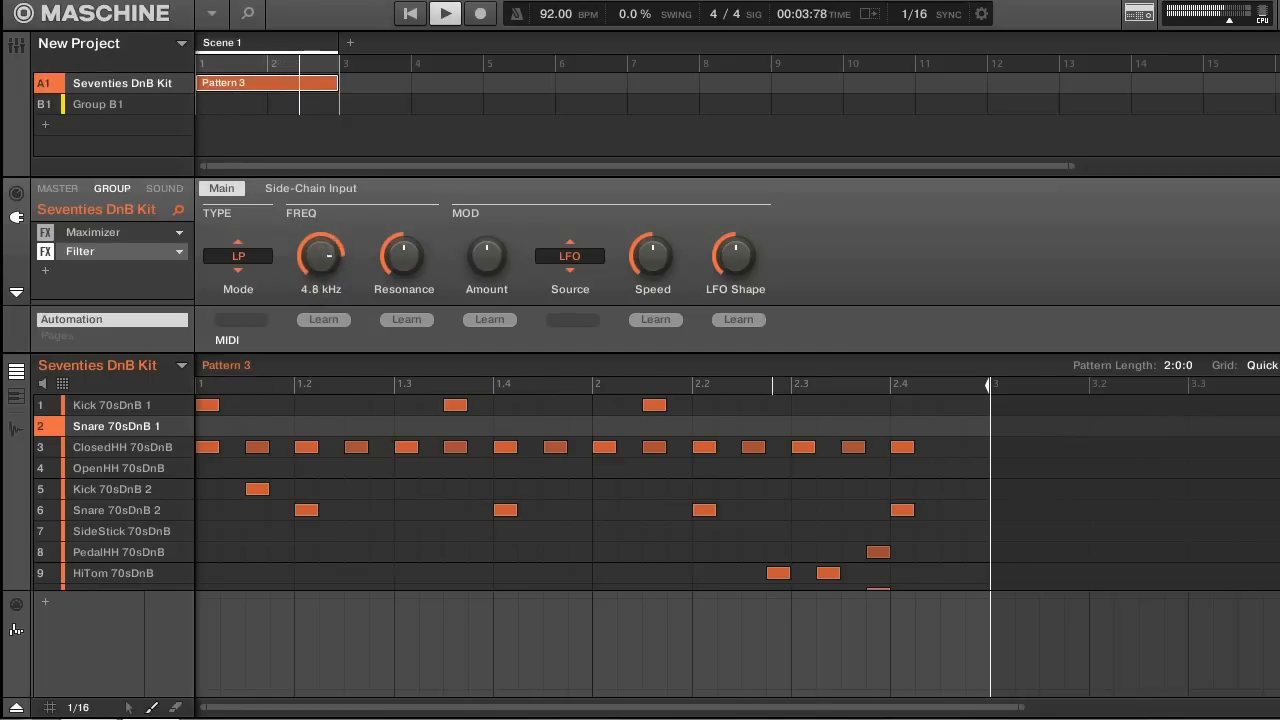
{"action": "left_click_drag", "start_coordinate": [320, 250], "coordinate": [320, 220]}
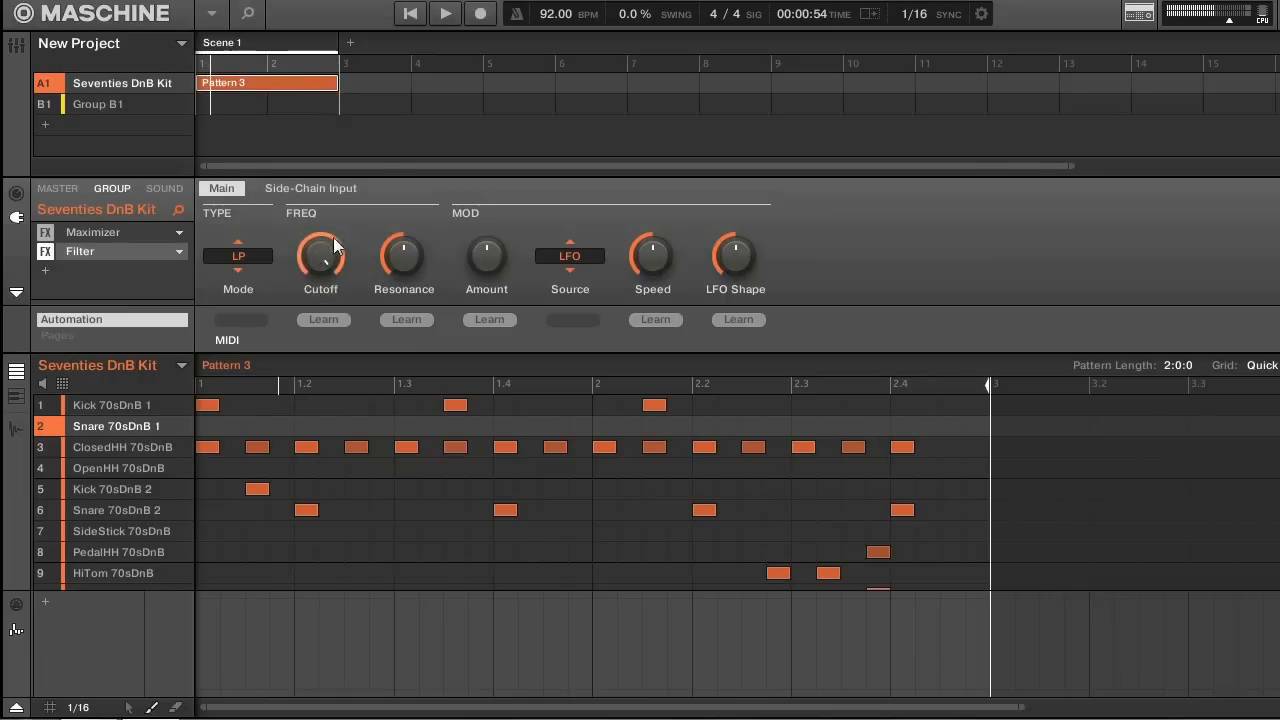
{"action": "mouse_move", "coordinate": [304, 250]}
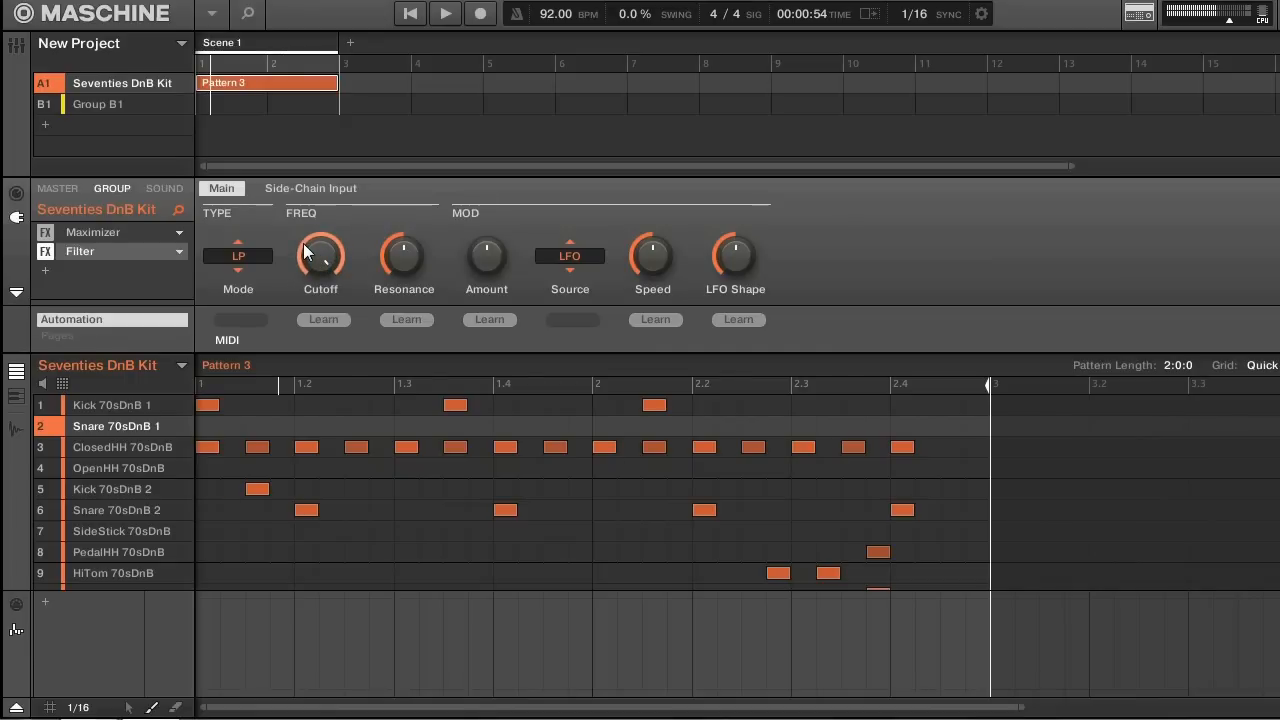
- Start recording so the group Filter's Cutoff movement writes into the pattern
{"action": "left_click", "coordinate": [444, 12]}
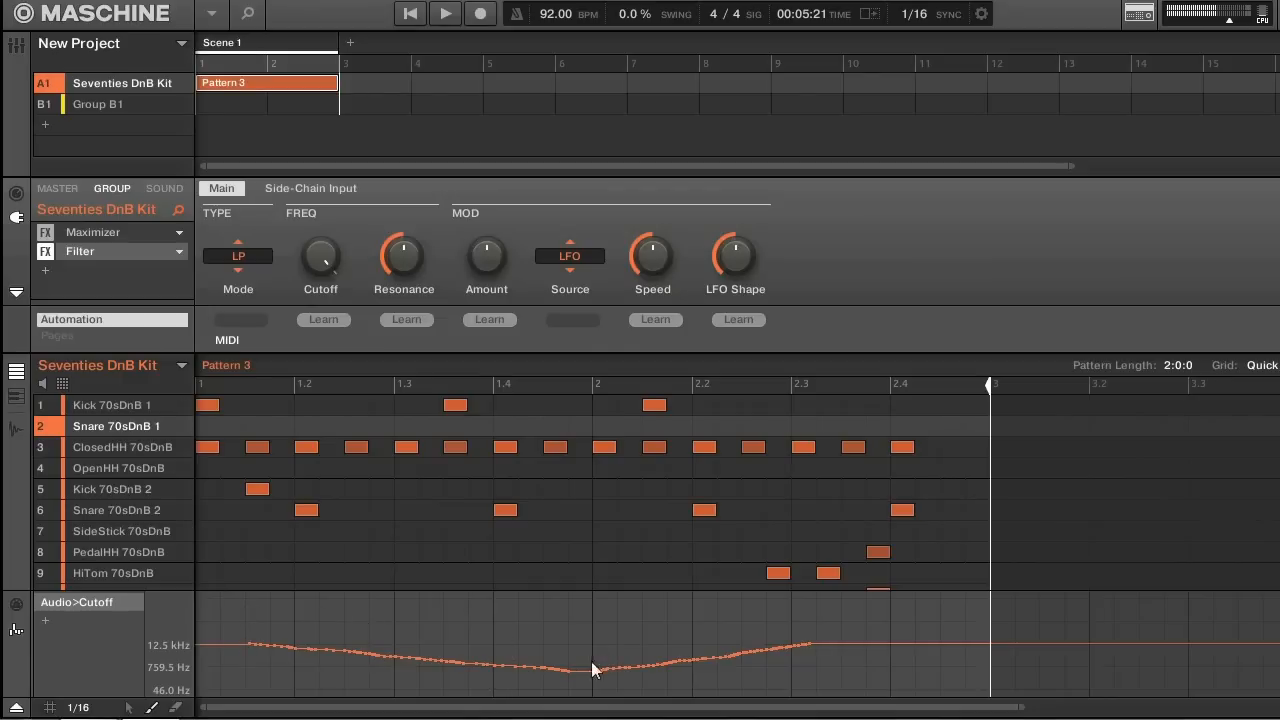
{"action": "mouse_move", "coordinate": [416, 568]}
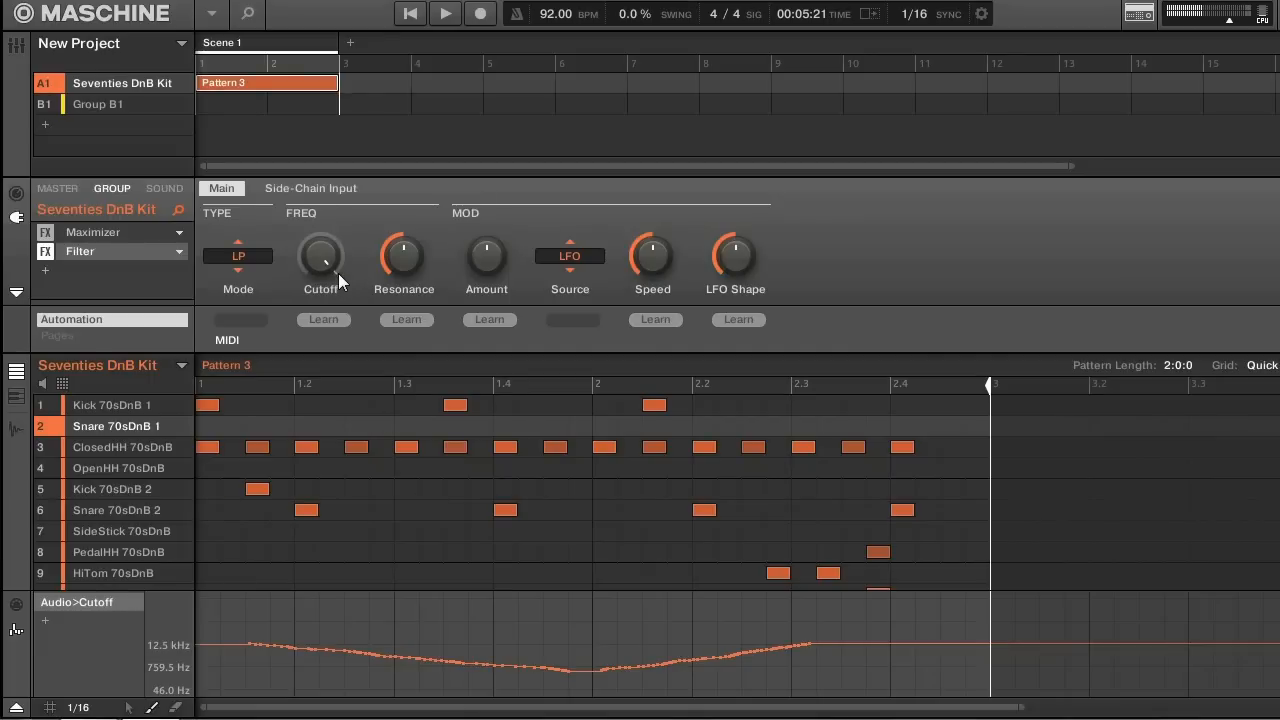
{"action": "mouse_move", "coordinate": [558, 496]}
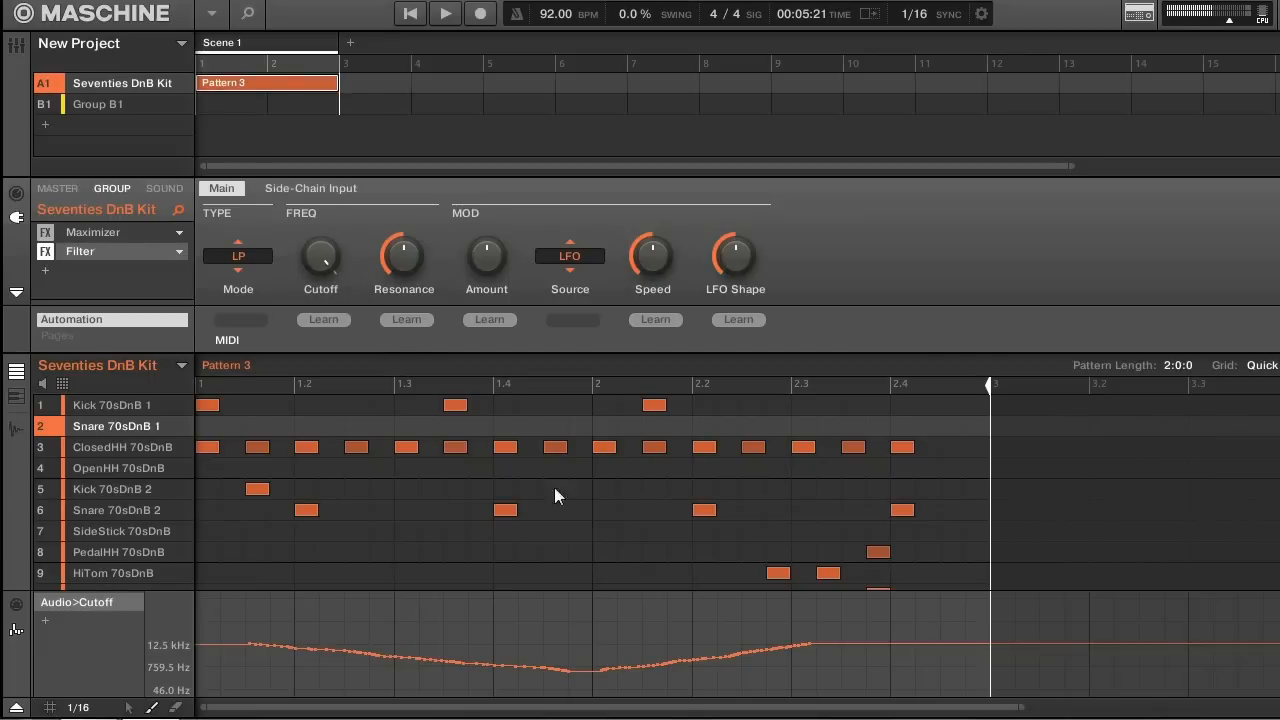
- Play the pattern back and nudge the group filter Cutoff while the recorded curve moves it
{"action": "left_click", "coordinate": [444, 12]}
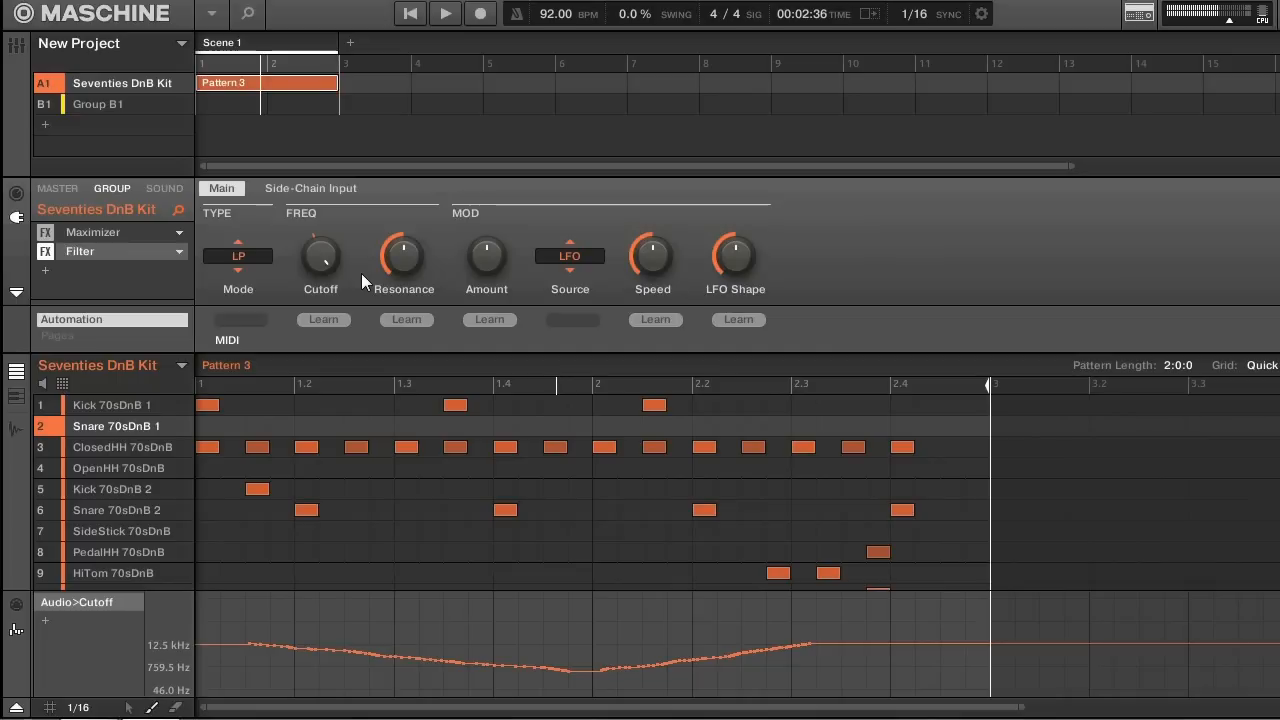
{"action": "mouse_move", "coordinate": [320, 262]}
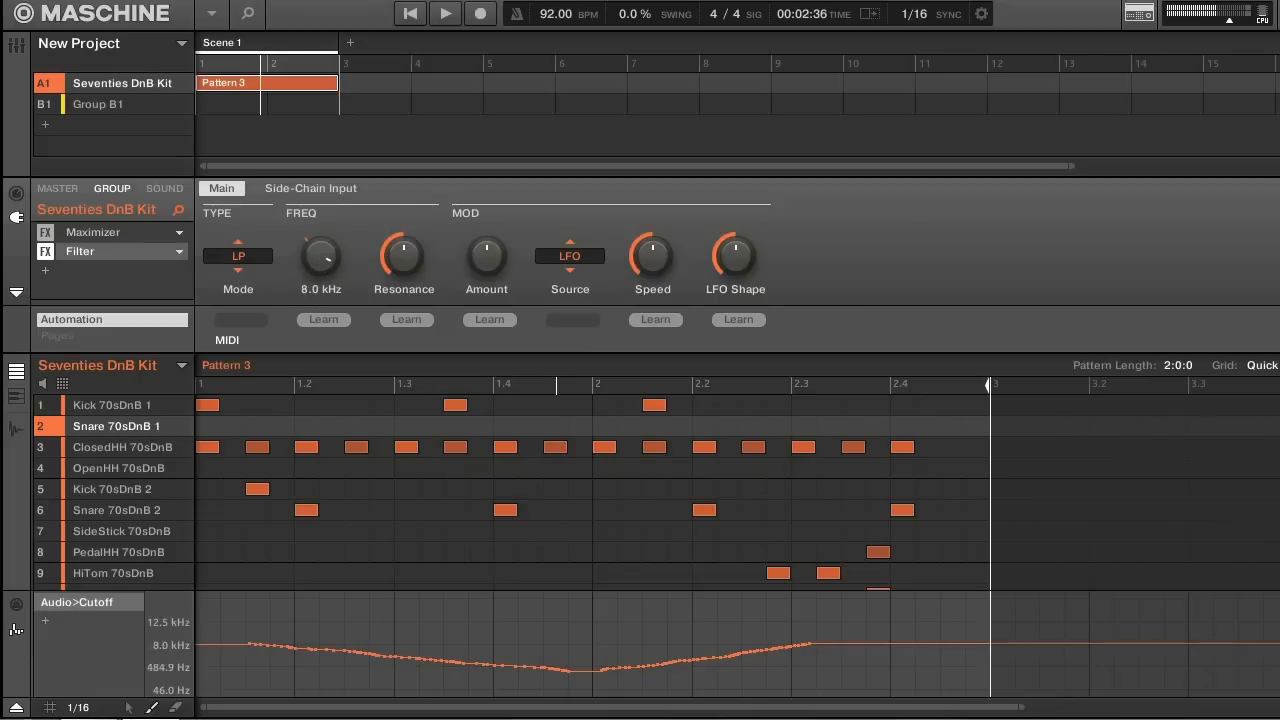
{"action": "left_click_drag", "start_coordinate": [320, 250], "coordinate": [320, 290]}
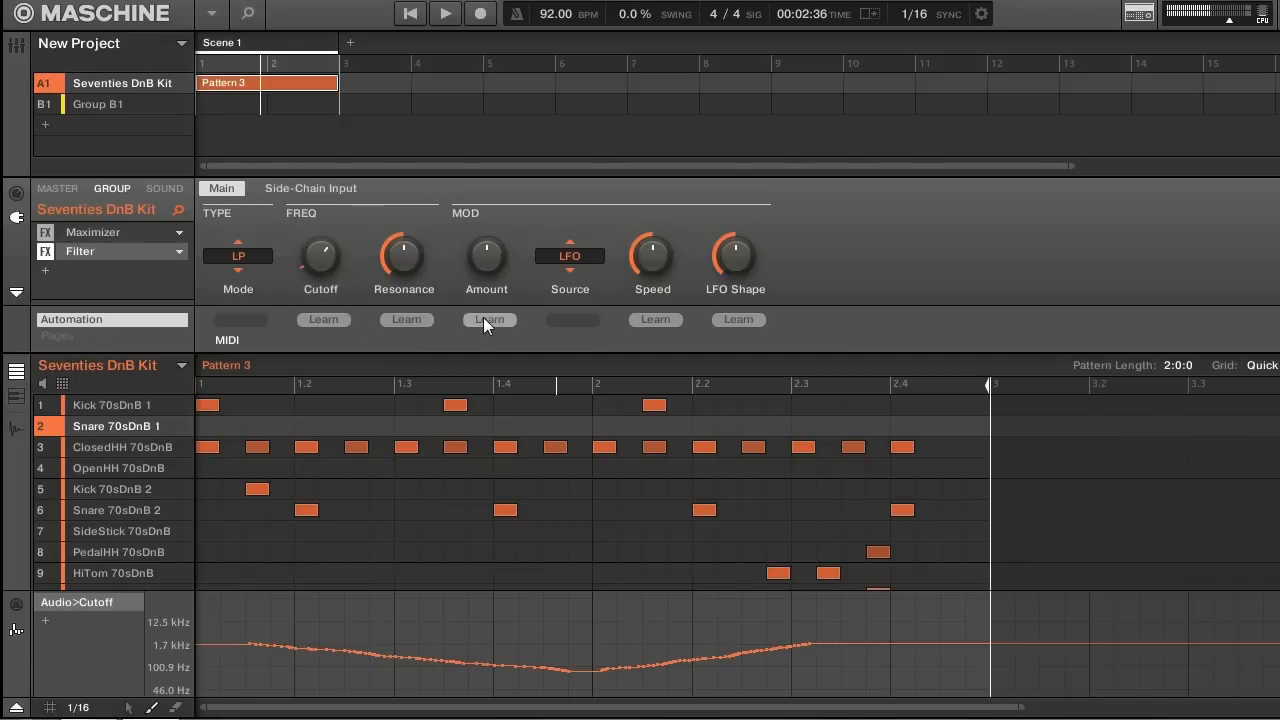
{"action": "left_click", "coordinate": [444, 12]}
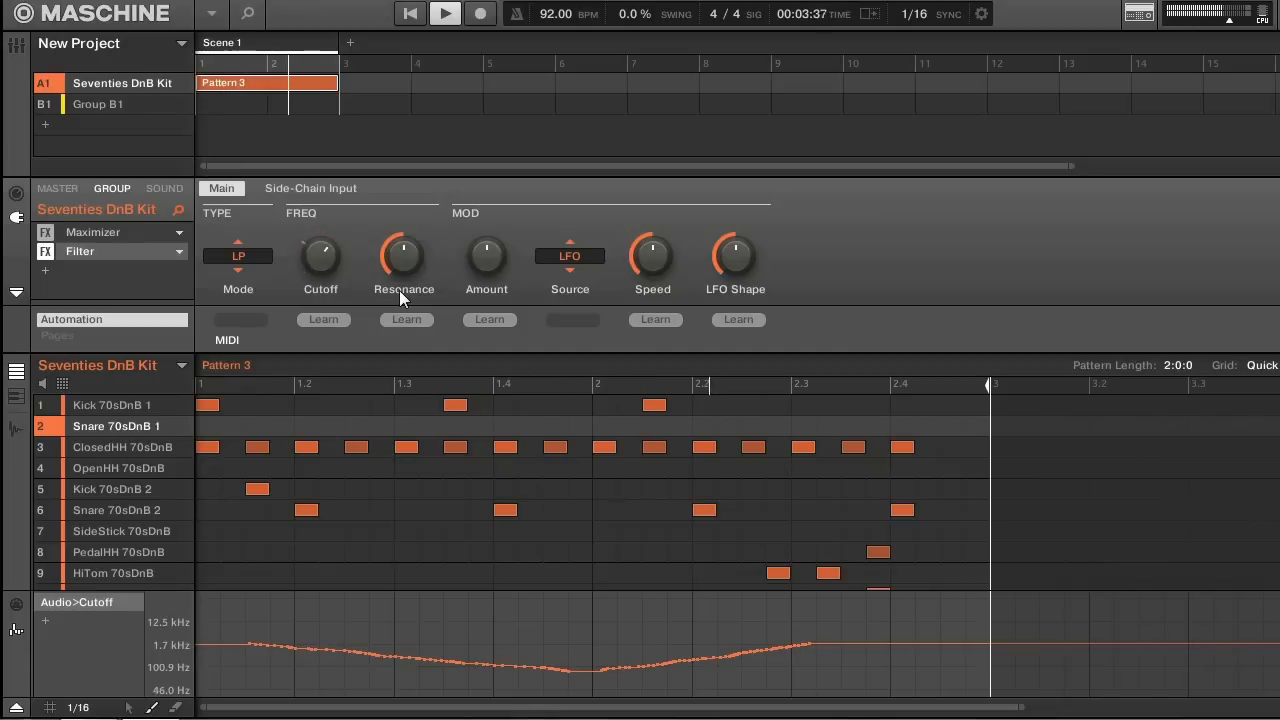
{"action": "mouse_move", "coordinate": [136, 156]}
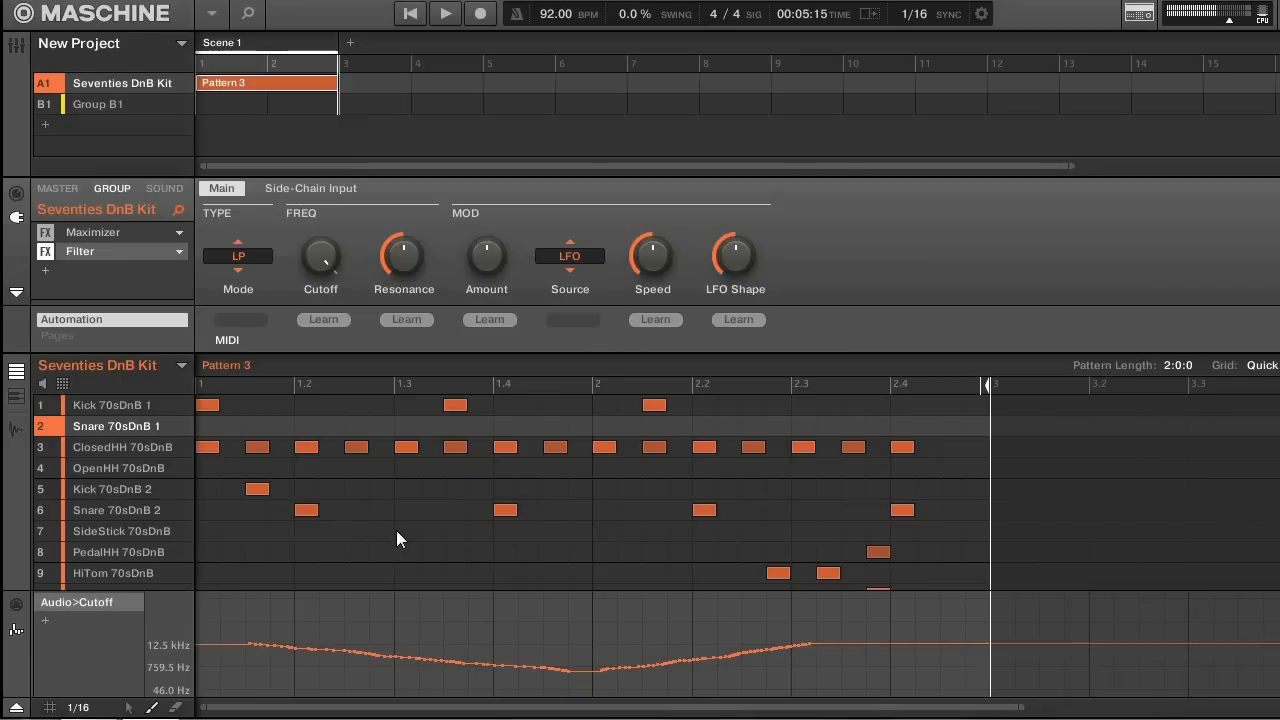
{"action": "mouse_move", "coordinate": [132, 708]}
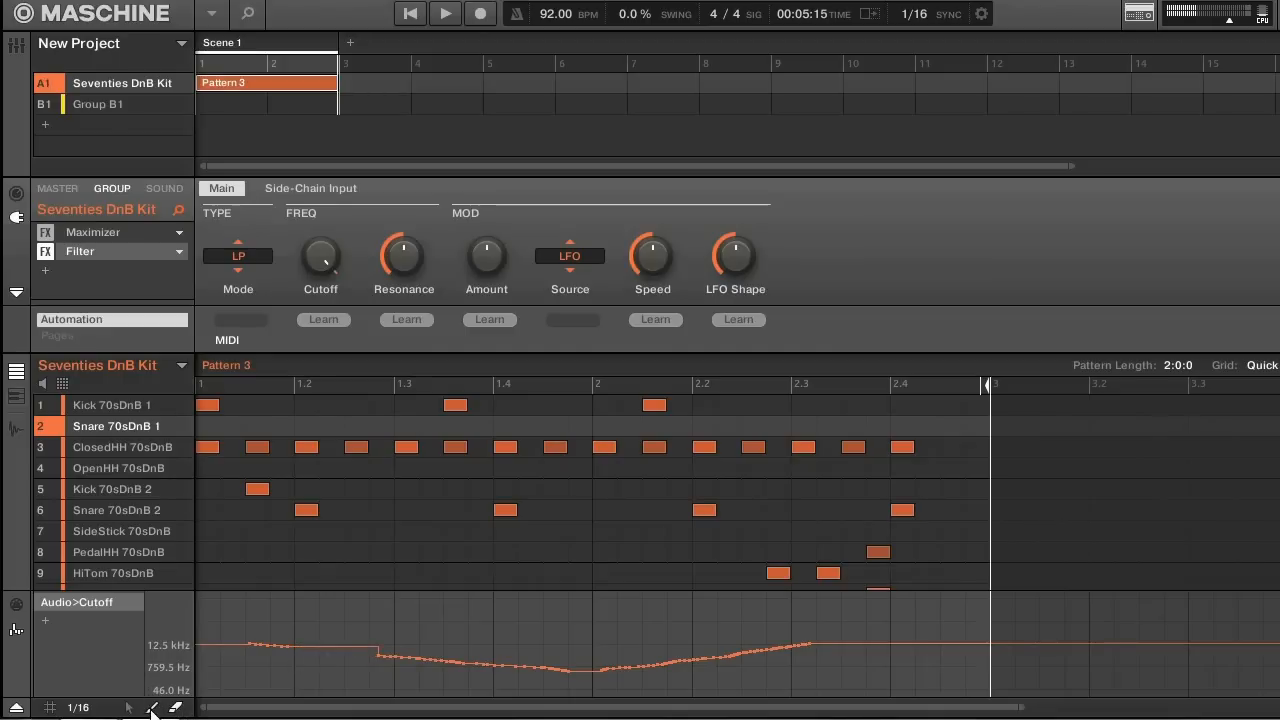
{"action": "mouse_move", "coordinate": [156, 698]}
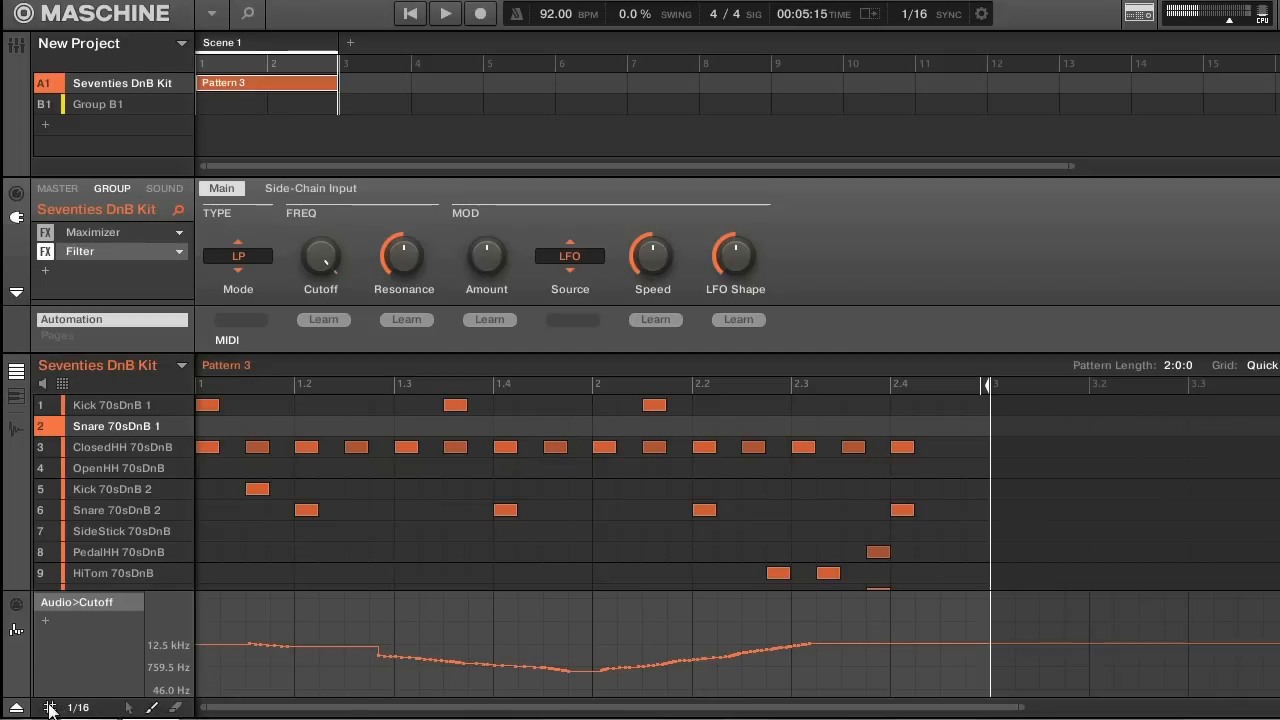
{"action": "mouse_move", "coordinate": [76, 588]}
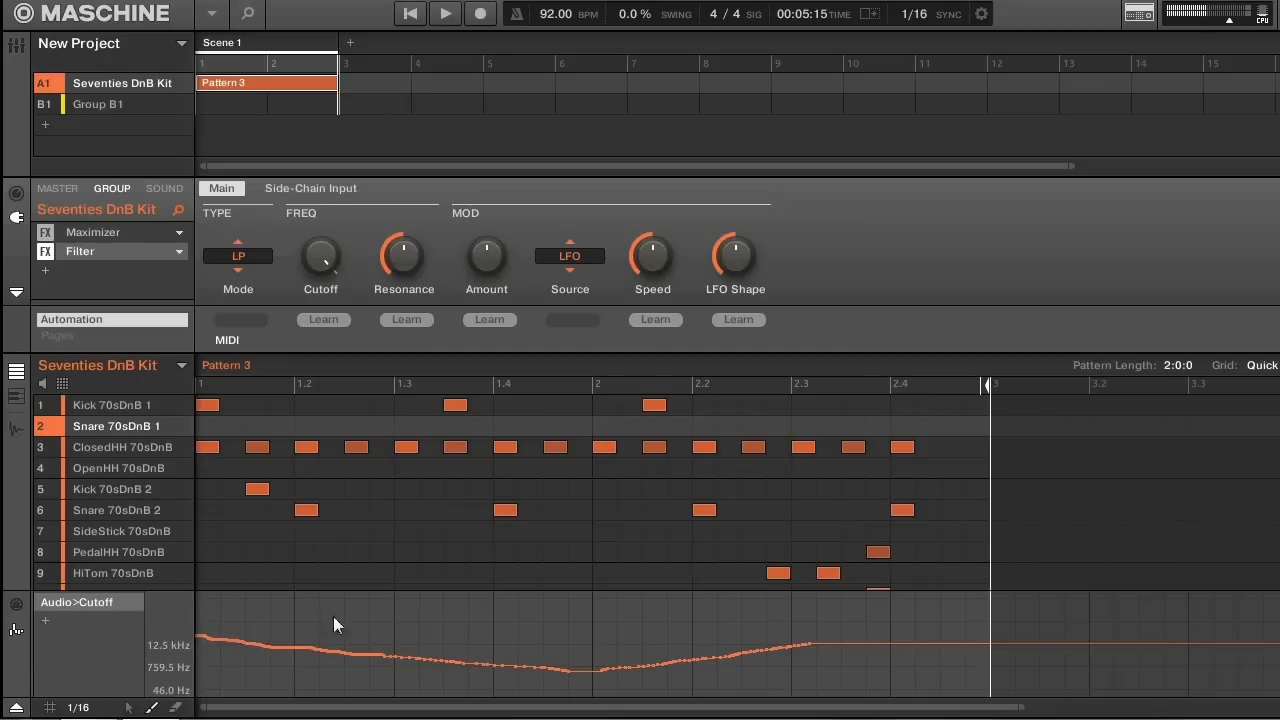
{"action": "mouse_move", "coordinate": [92, 652]}
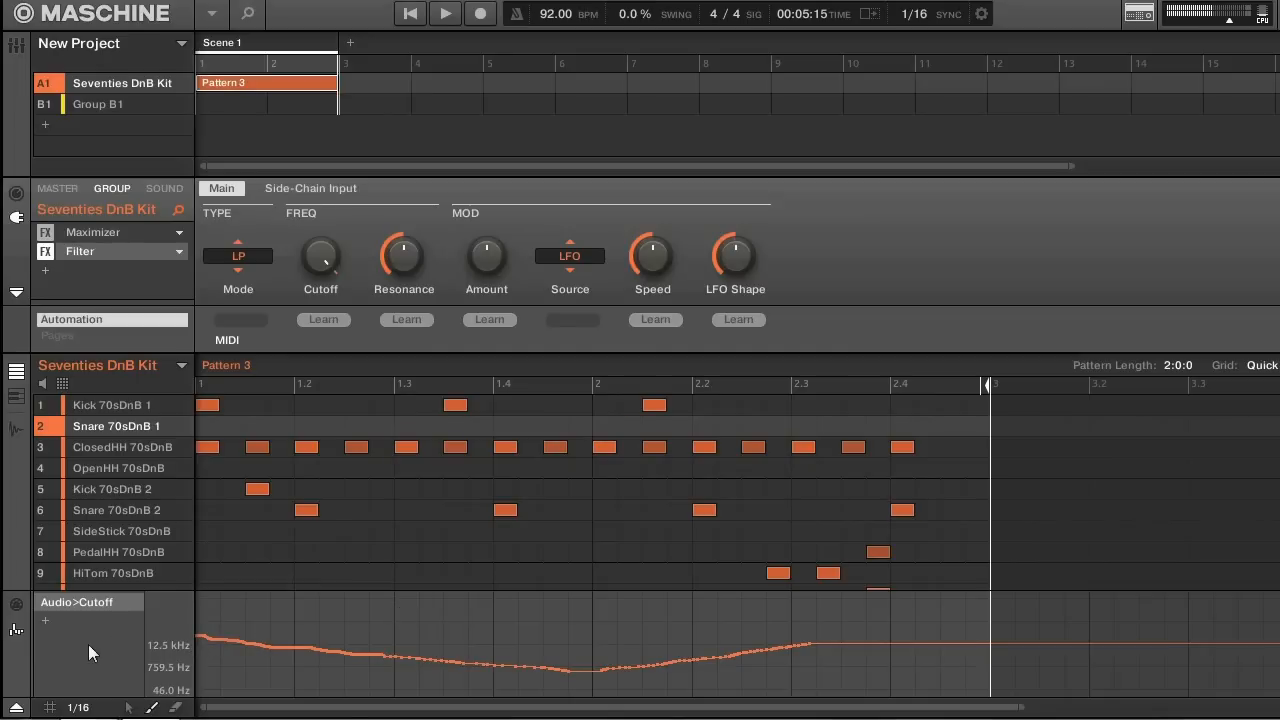
{"action": "mouse_move", "coordinate": [372, 688]}
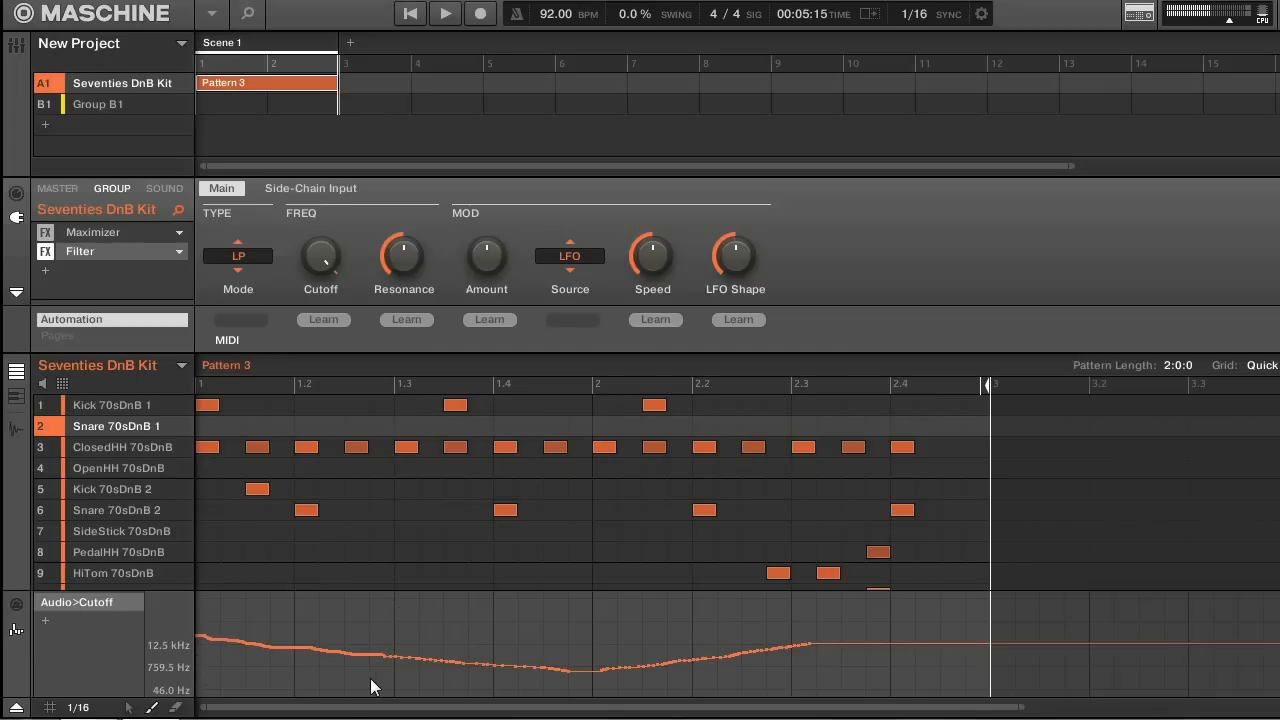
{"action": "mouse_move", "coordinate": [138, 632]}
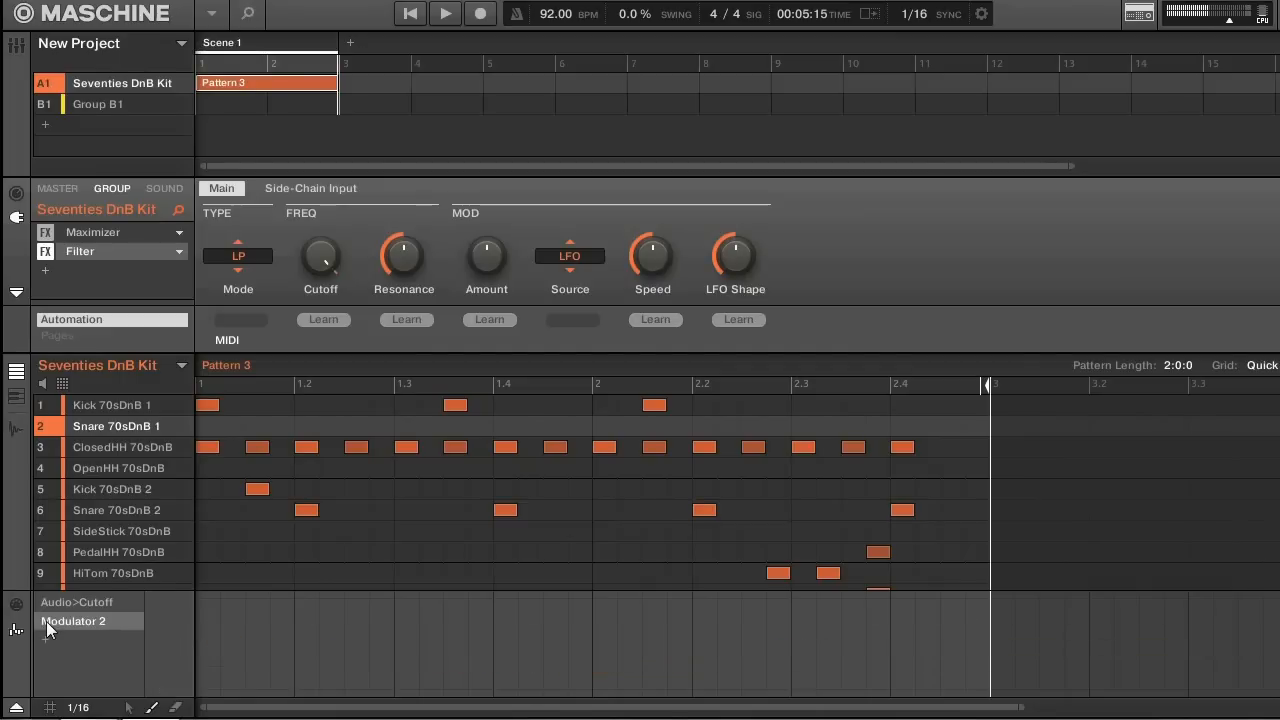
{"action": "left_click", "coordinate": [72, 620]}
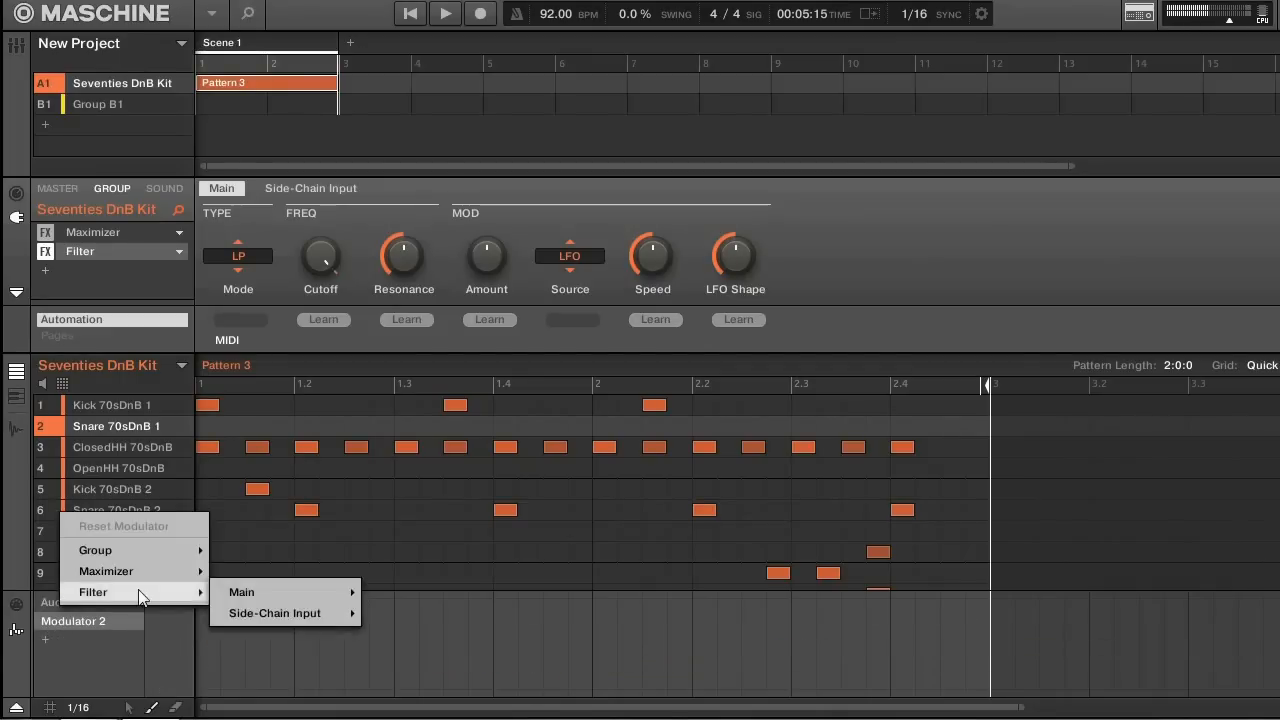
{"action": "mouse_move", "coordinate": [184, 598]}
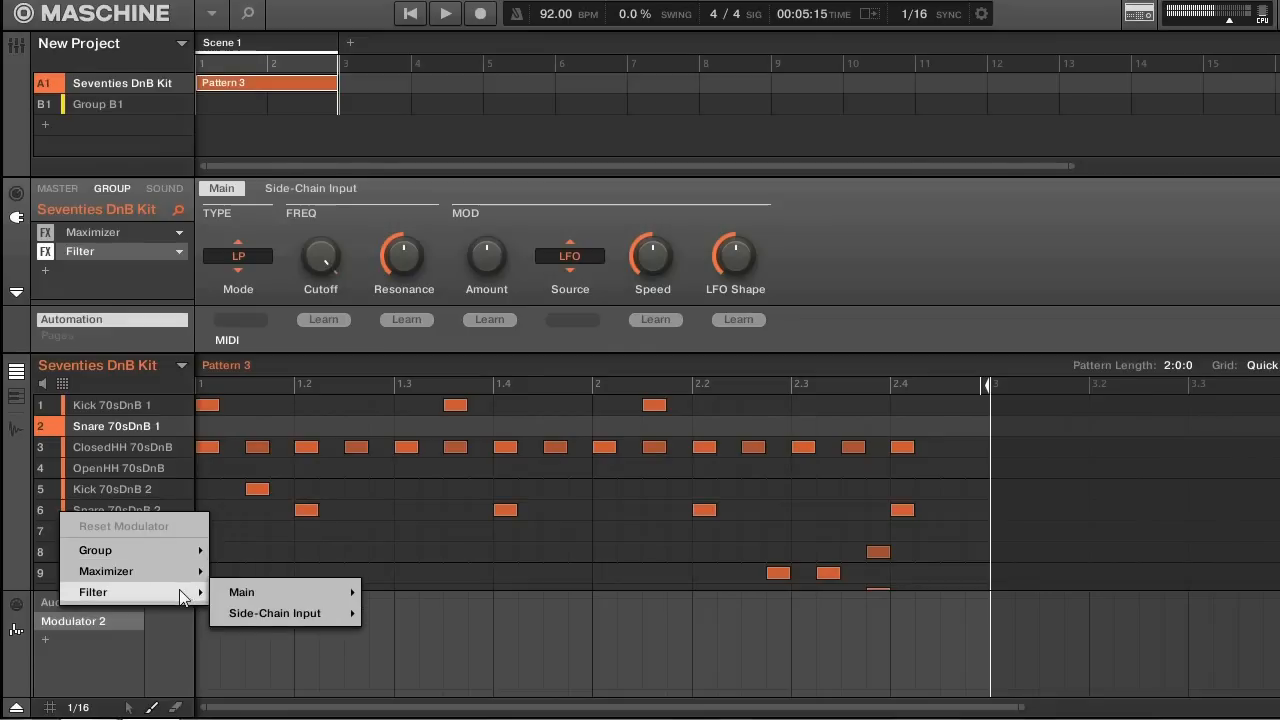
{"action": "left_click", "coordinate": [240, 592]}
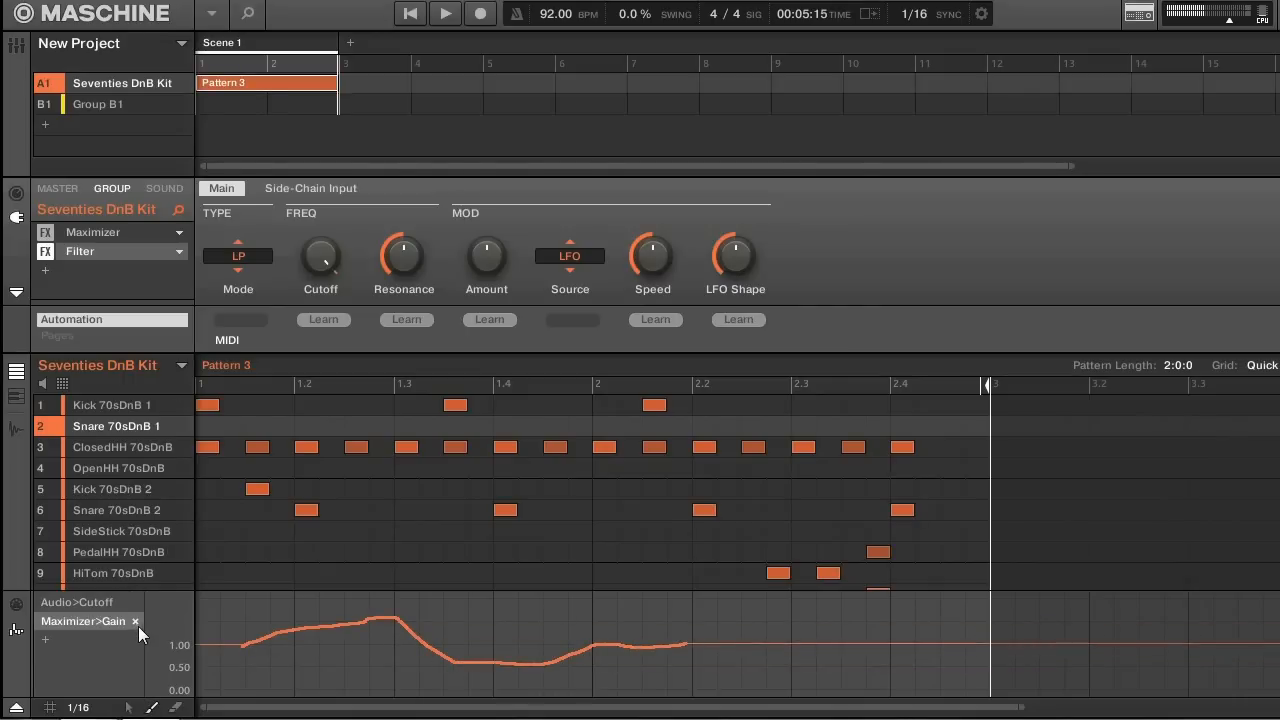
{"action": "left_click", "coordinate": [136, 620]}
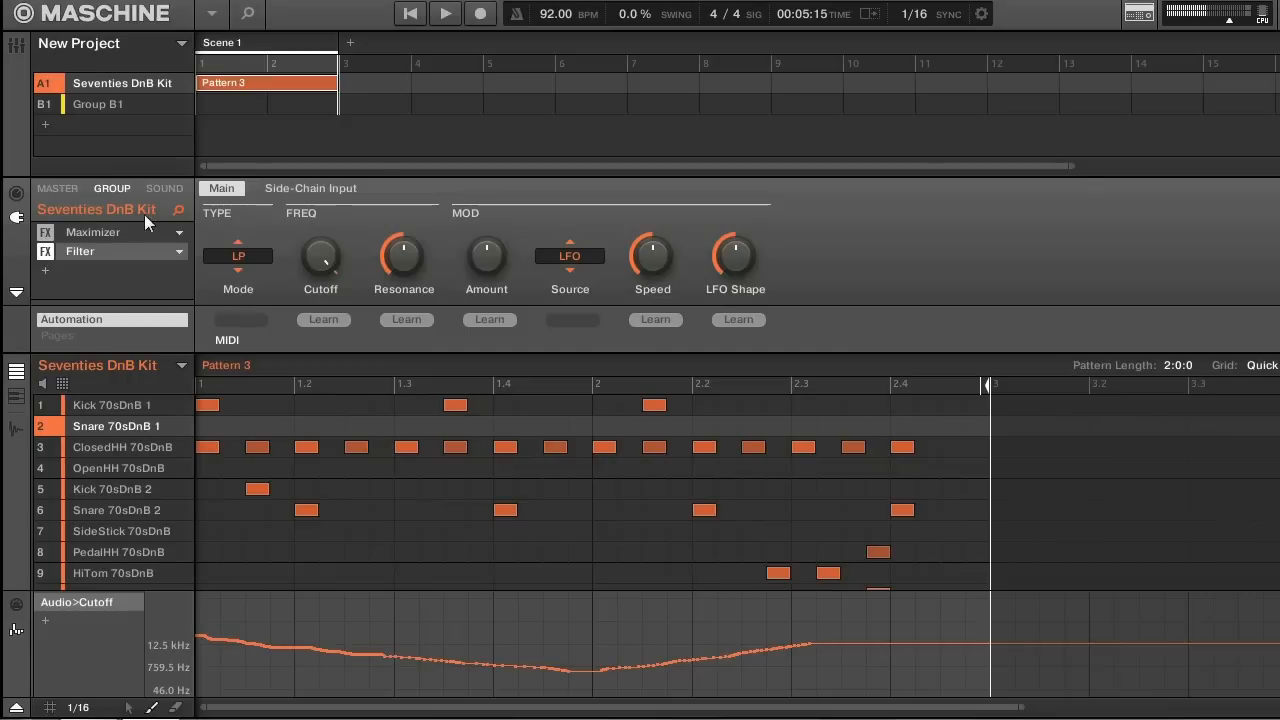
{"action": "mouse_move", "coordinate": [152, 276]}
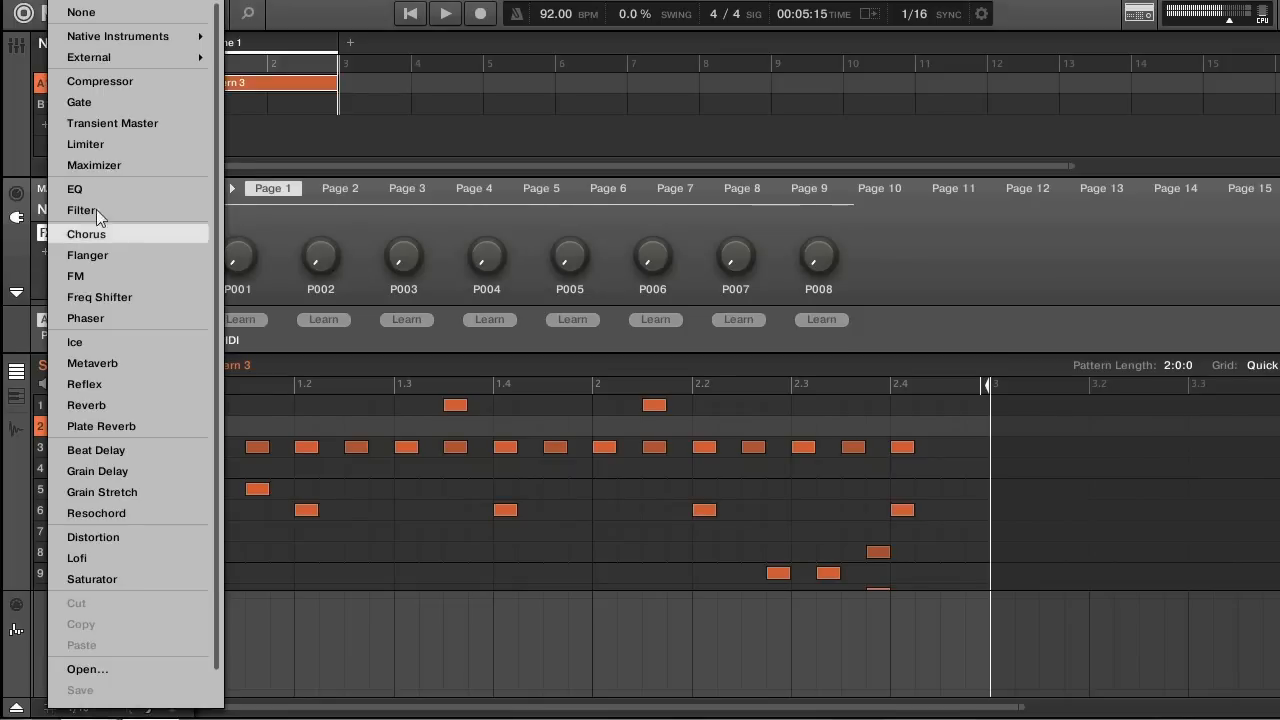
{"action": "mouse_move", "coordinate": [140, 138]}
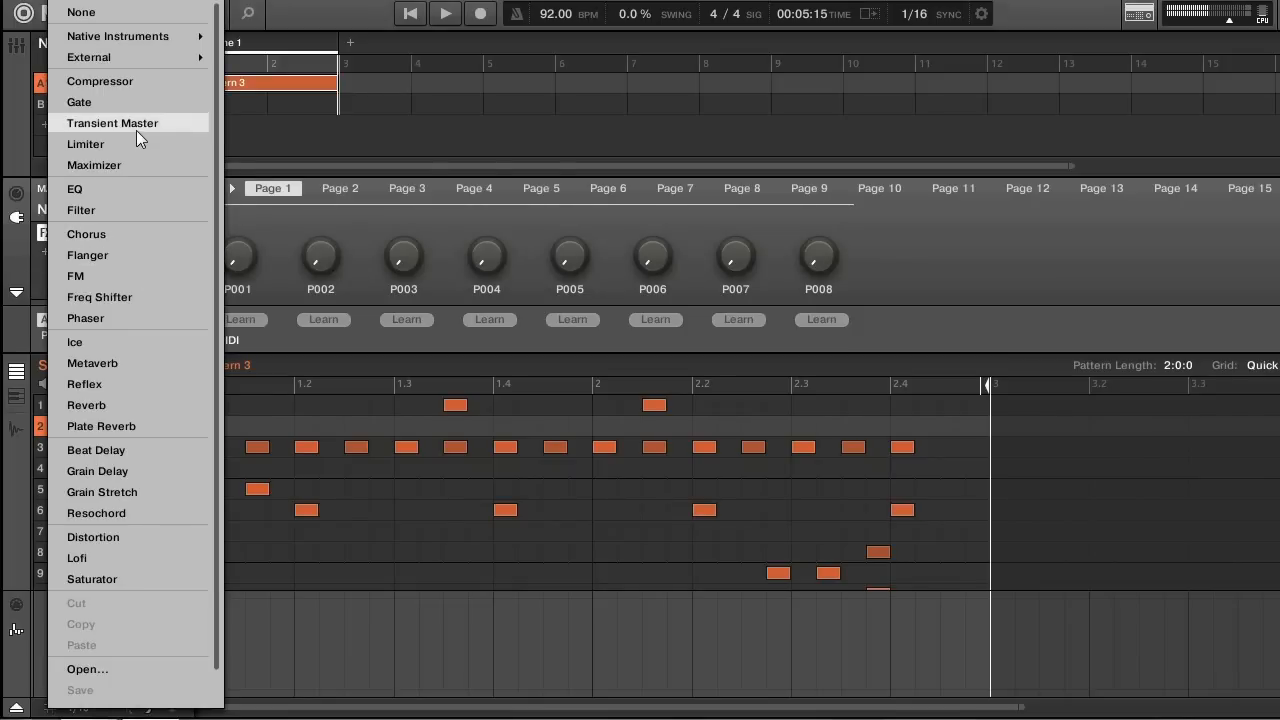
- Load Transient Master on the project master after Guitar Rig 5, then move to the snare sound's plug-ins
{"action": "left_click", "coordinate": [112, 122]}
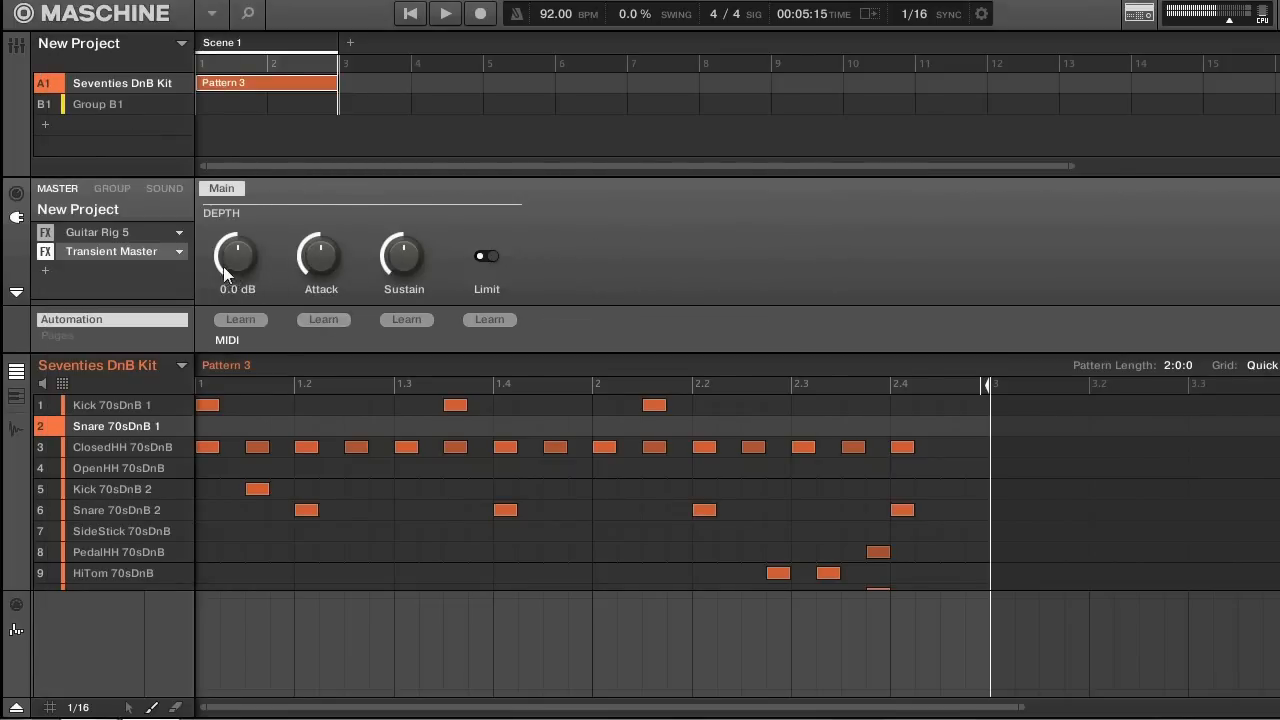
{"action": "left_click", "coordinate": [236, 256]}
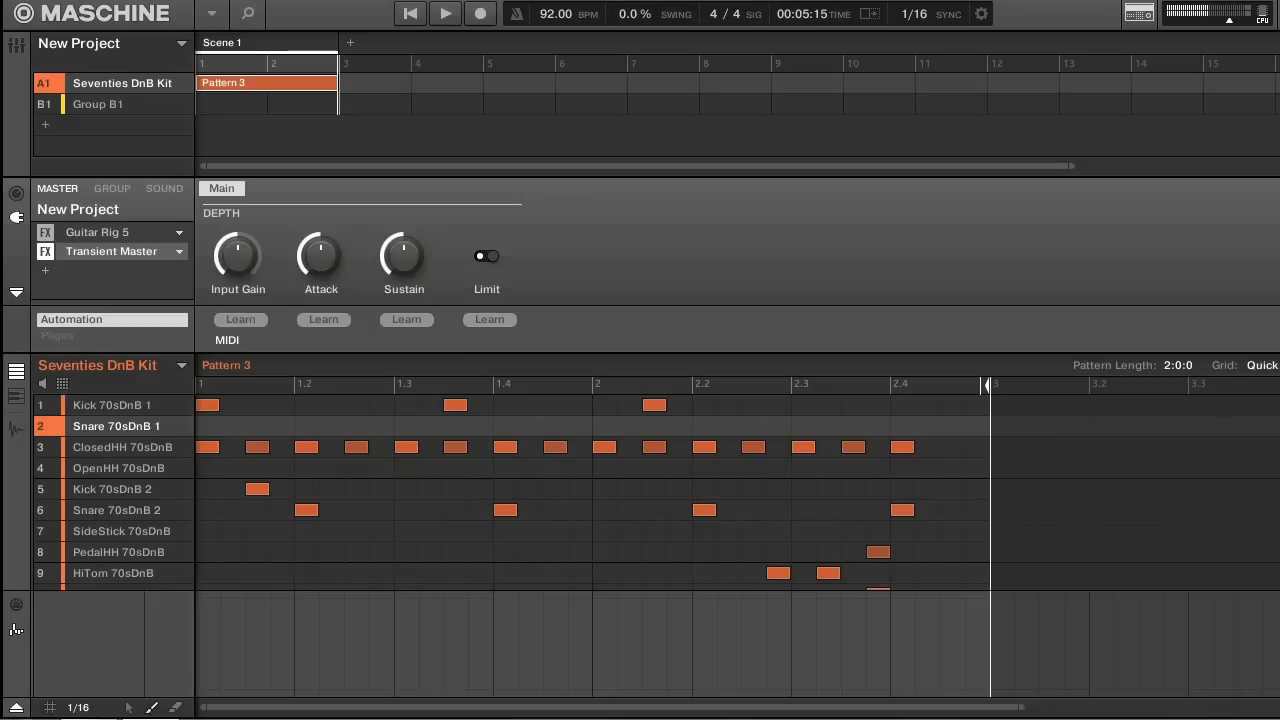
{"action": "mouse_move", "coordinate": [52, 628]}
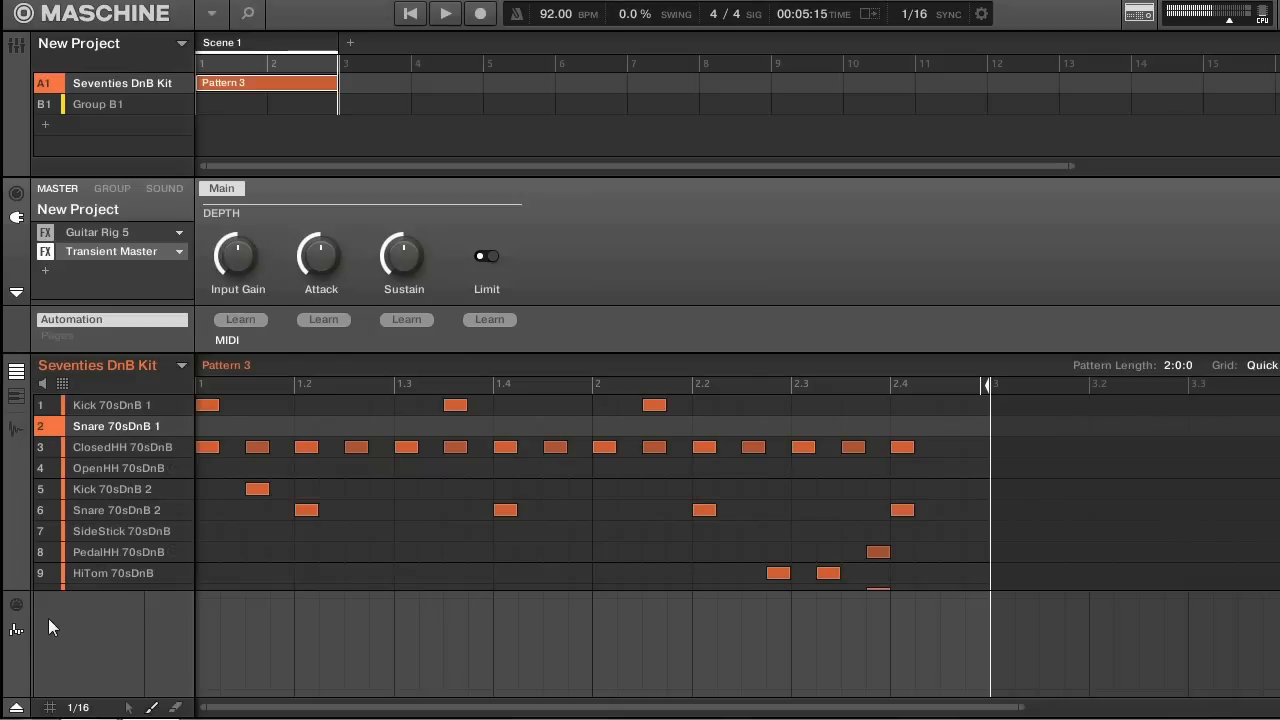
{"action": "mouse_move", "coordinate": [240, 206]}
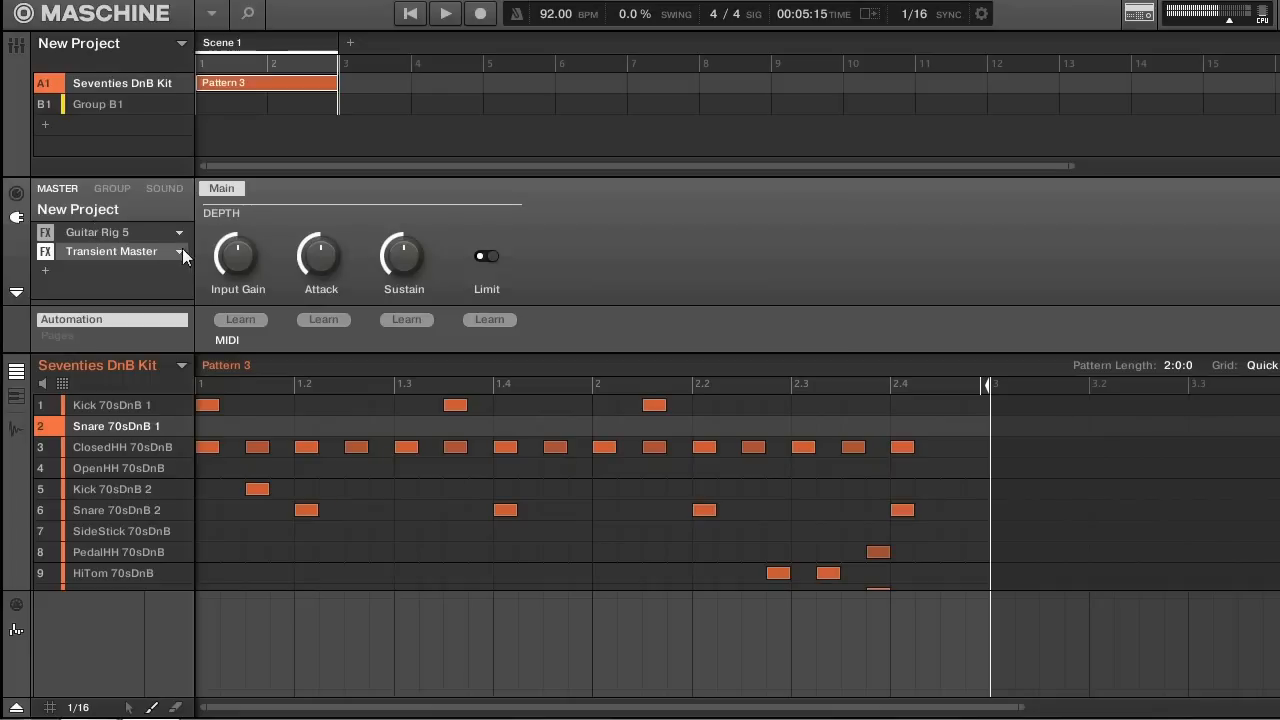
{"action": "left_click", "coordinate": [164, 188]}
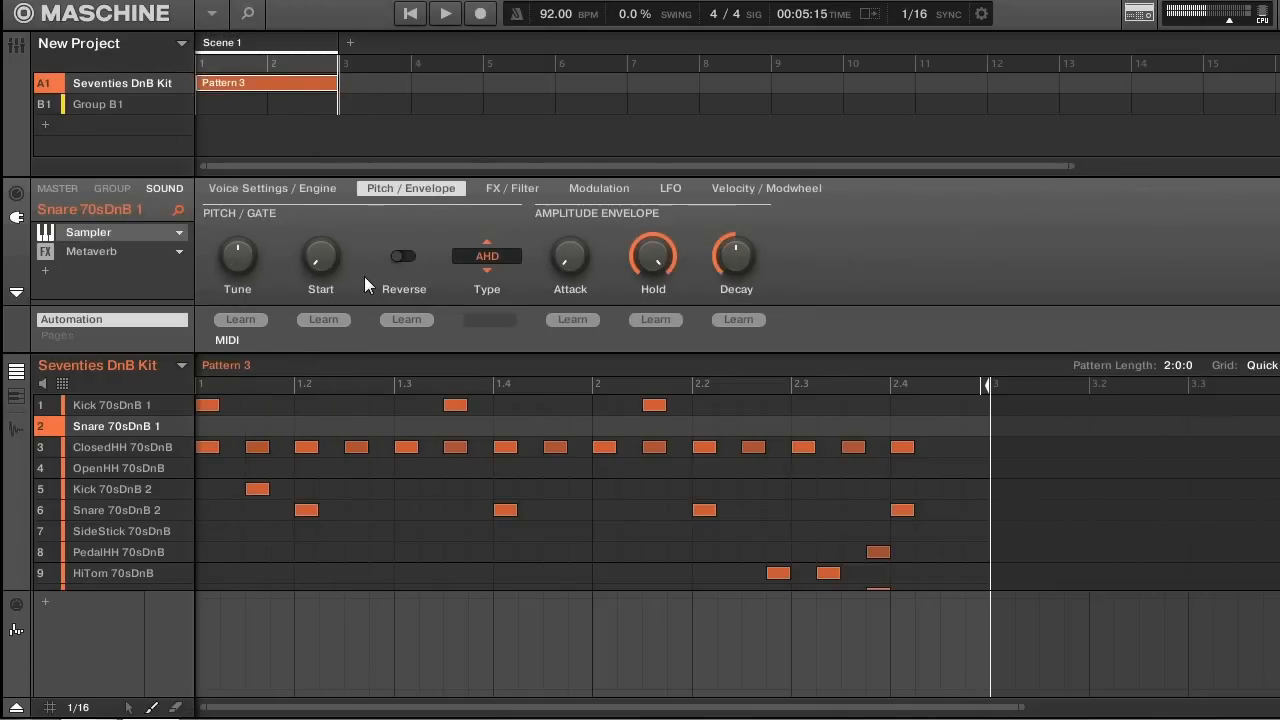
- View the snare sampler's Voice/Engine and Pitch/Envelope pages, then select the ClosedHH 70sDnB sound
{"action": "left_click", "coordinate": [272, 188]}
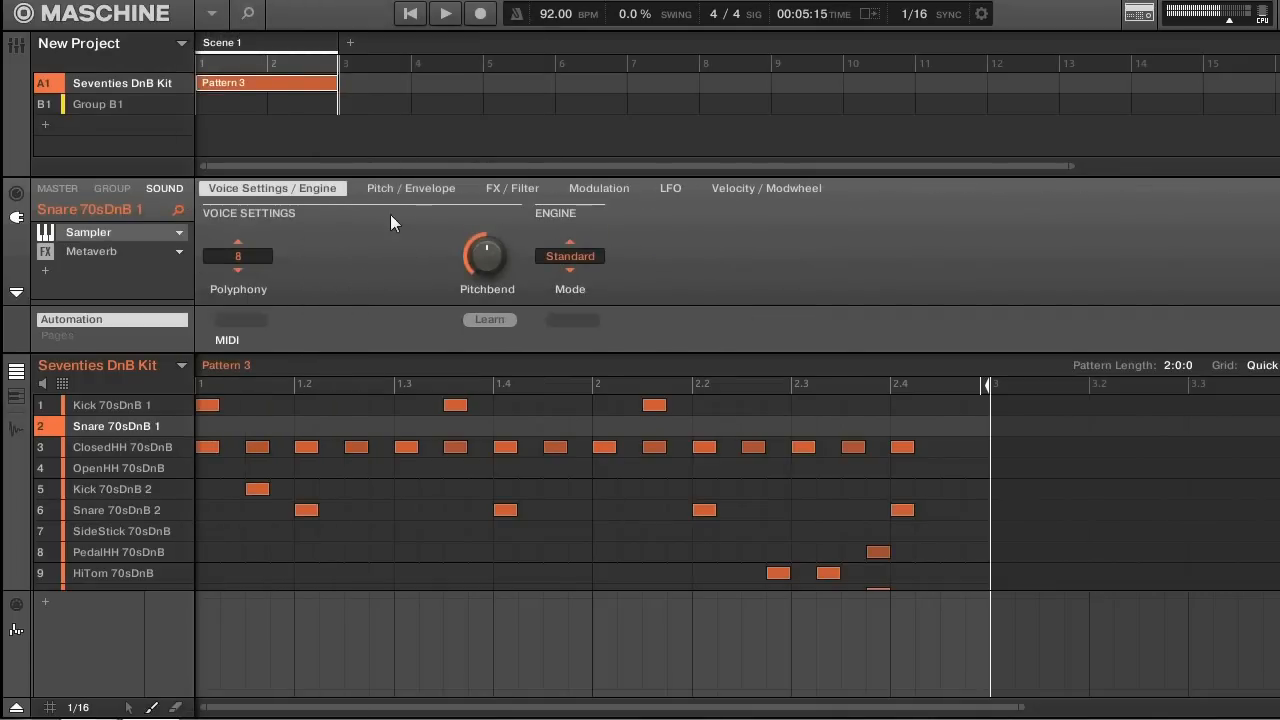
{"action": "mouse_move", "coordinate": [192, 272]}
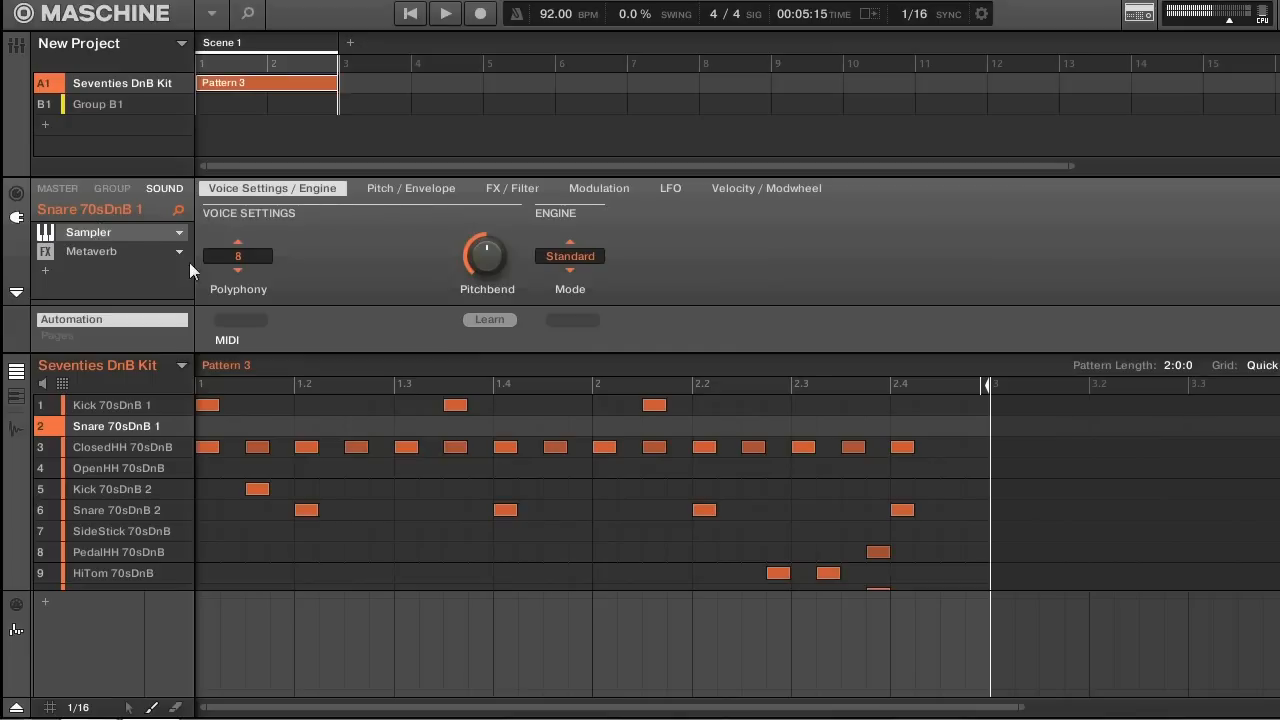
{"action": "left_click", "coordinate": [410, 188]}
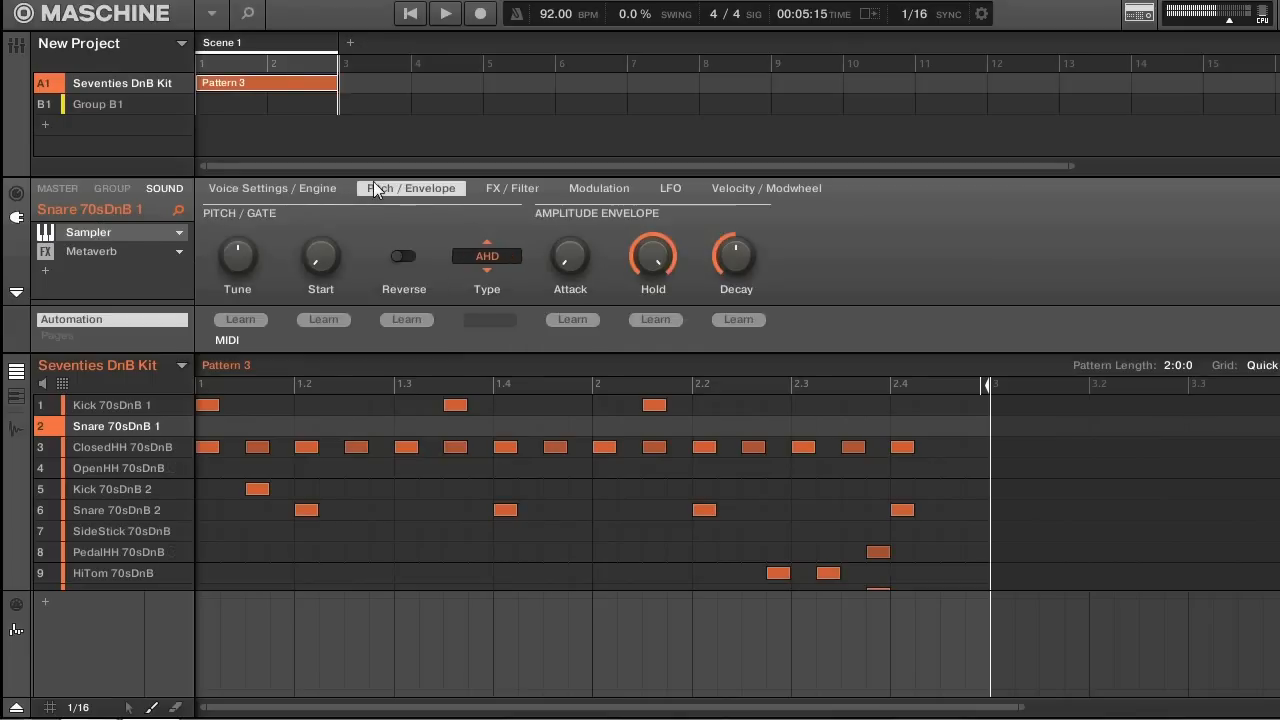
{"action": "left_click", "coordinate": [272, 188]}
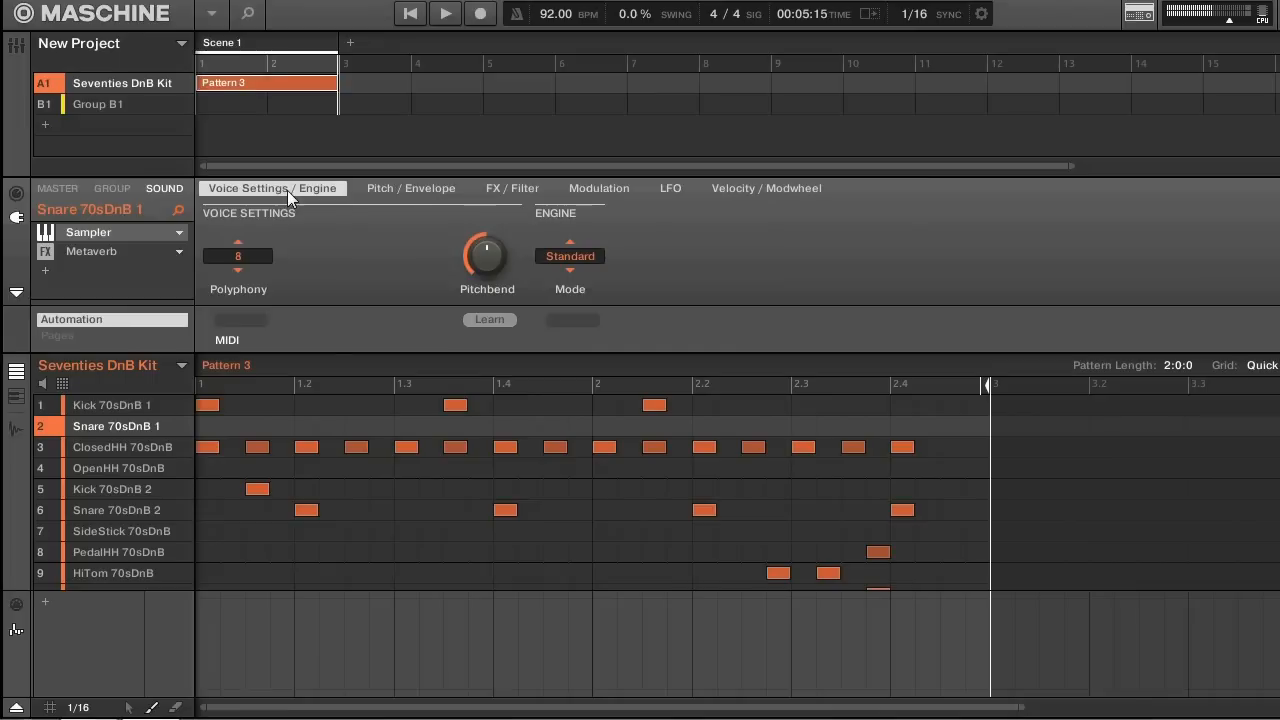
{"action": "left_click", "coordinate": [412, 188]}
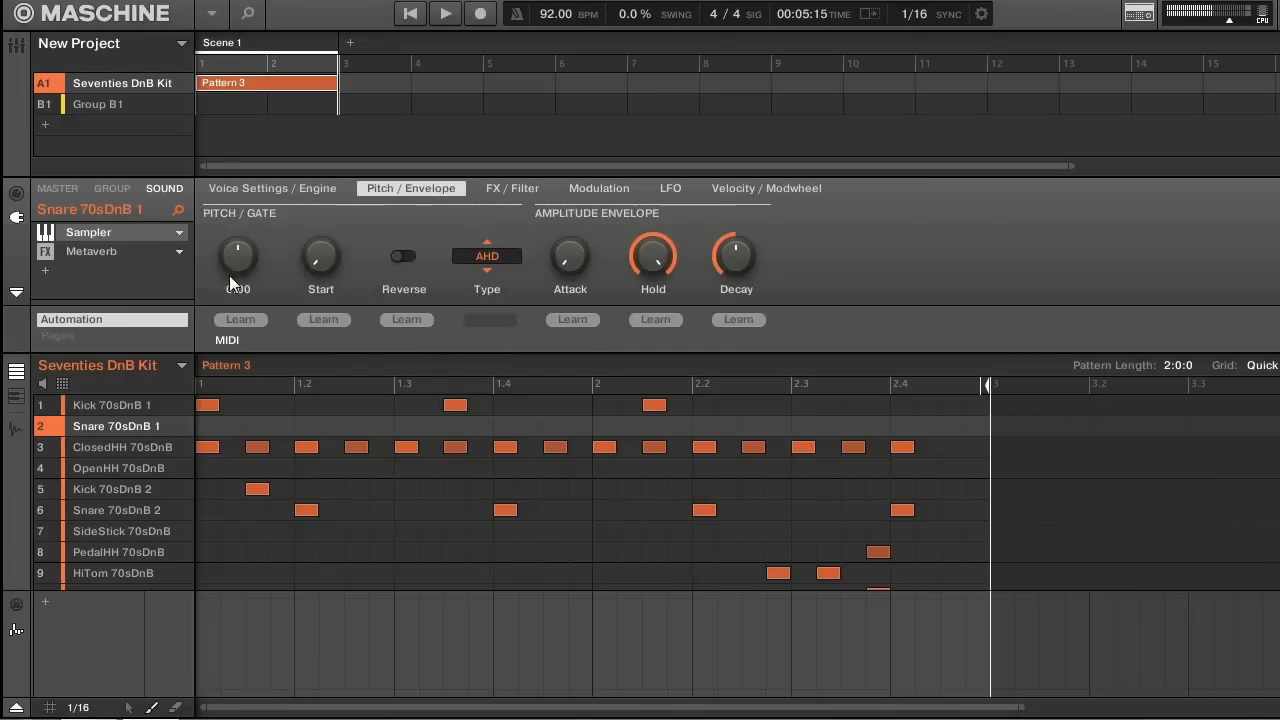
{"action": "mouse_move", "coordinate": [608, 292]}
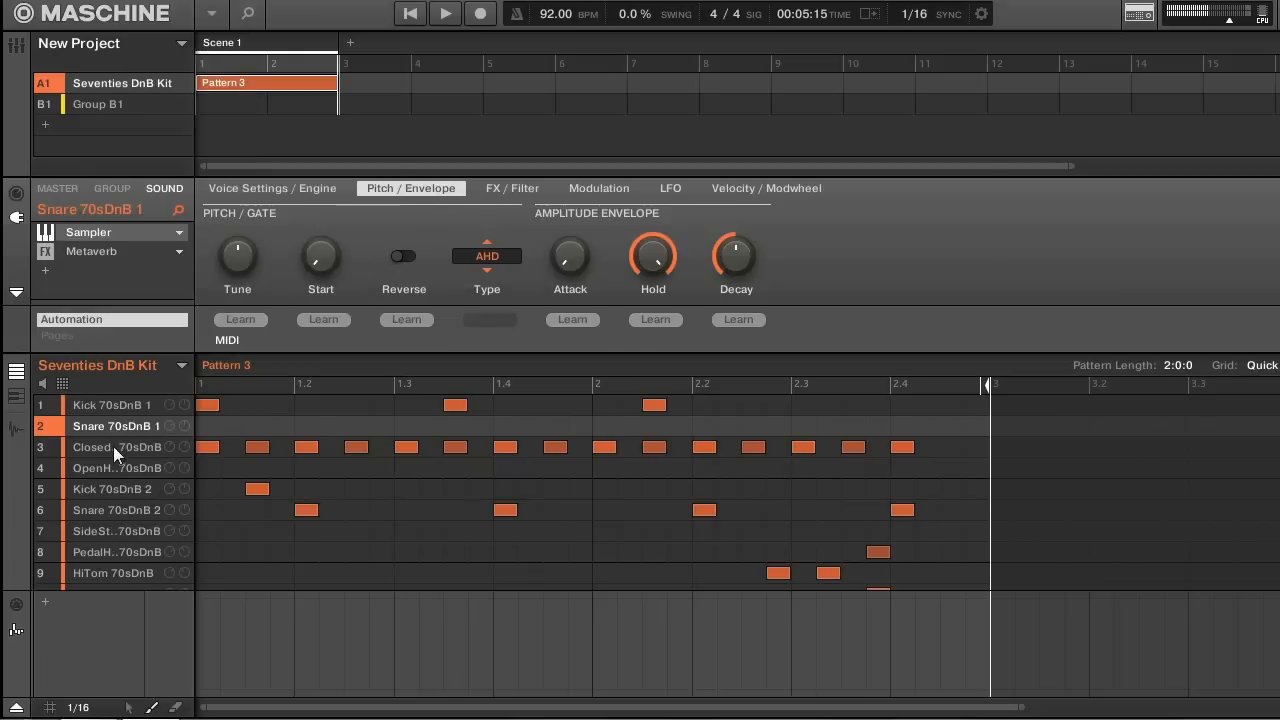
{"action": "left_click", "coordinate": [120, 448]}
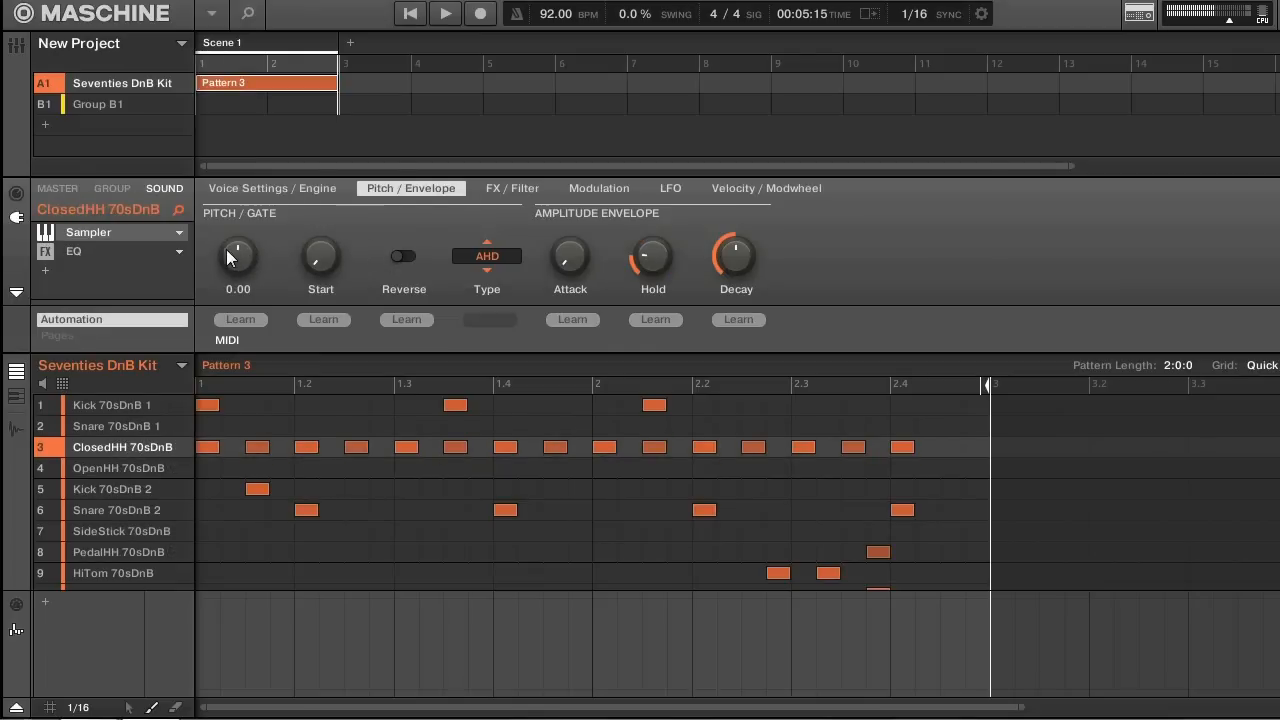
- Record Tune automation for the ClosedHH 70sDnB sampler during playback
{"action": "left_click", "coordinate": [444, 12]}
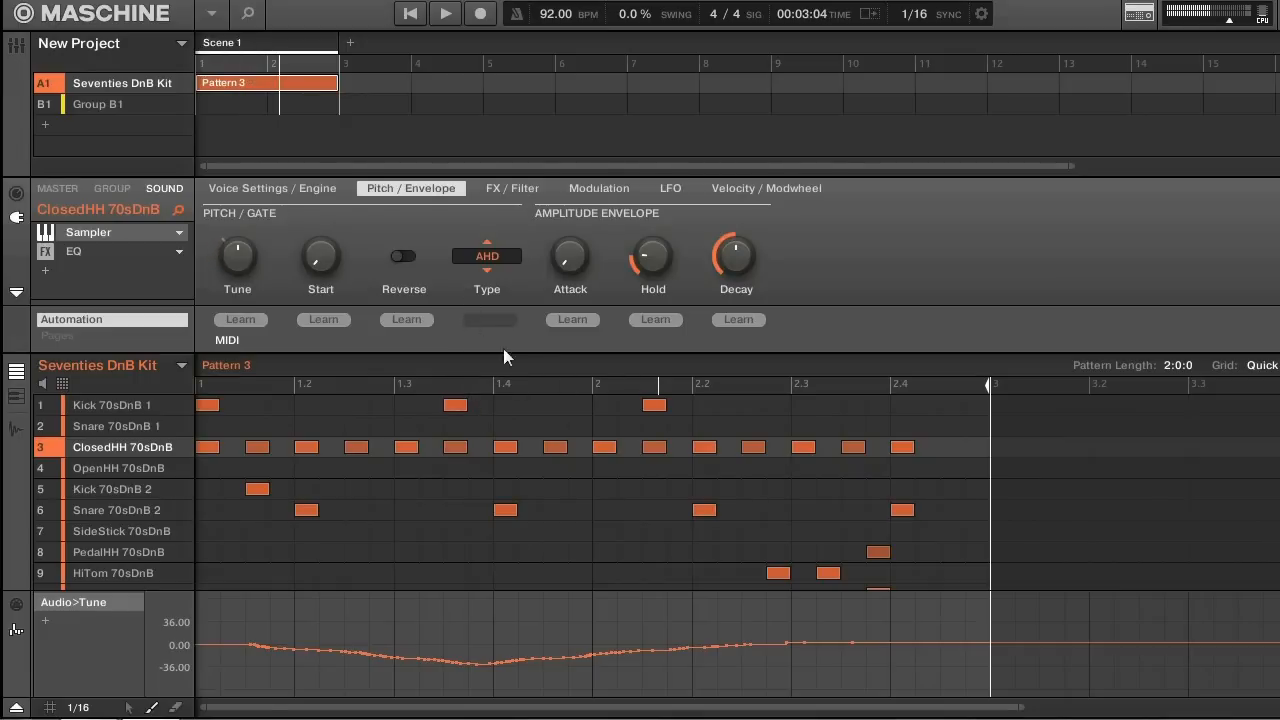
- On the hi-hat's FX/Filter page, switch the filter type Off and back to LP2 before recording Cutoff
{"action": "left_click", "coordinate": [512, 188]}
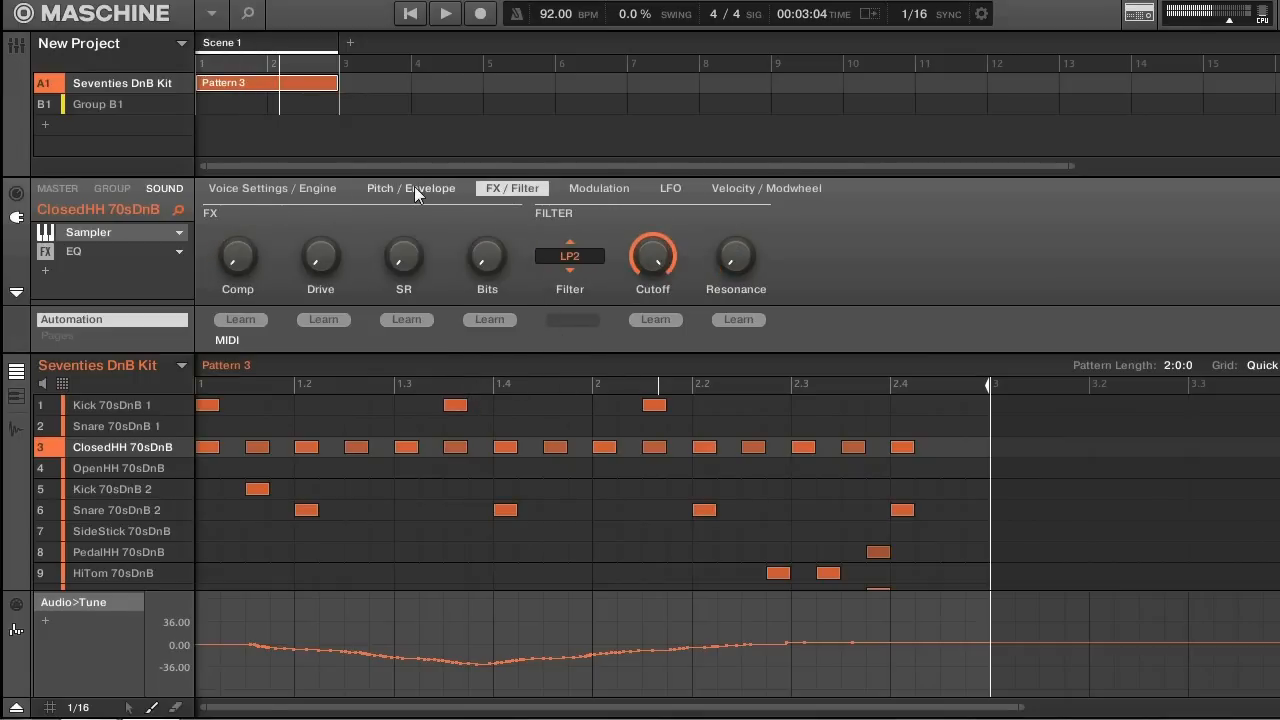
{"action": "mouse_move", "coordinate": [560, 236]}
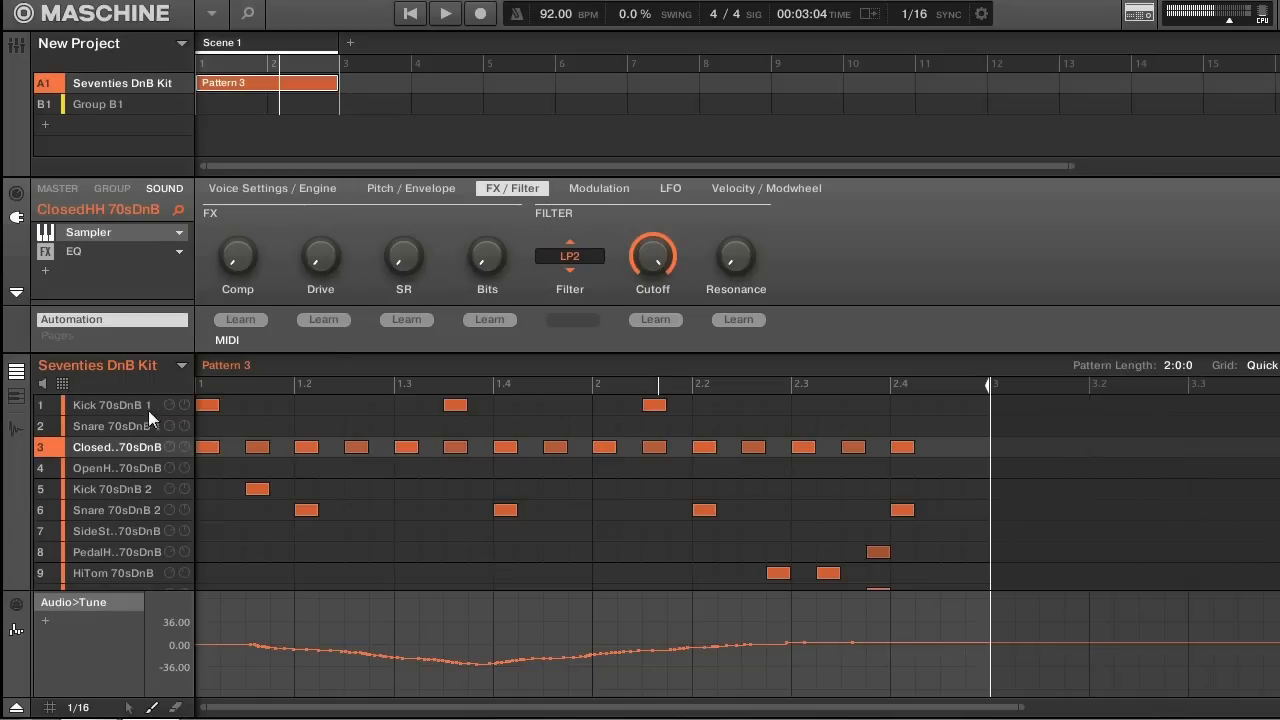
{"action": "mouse_move", "coordinate": [148, 452]}
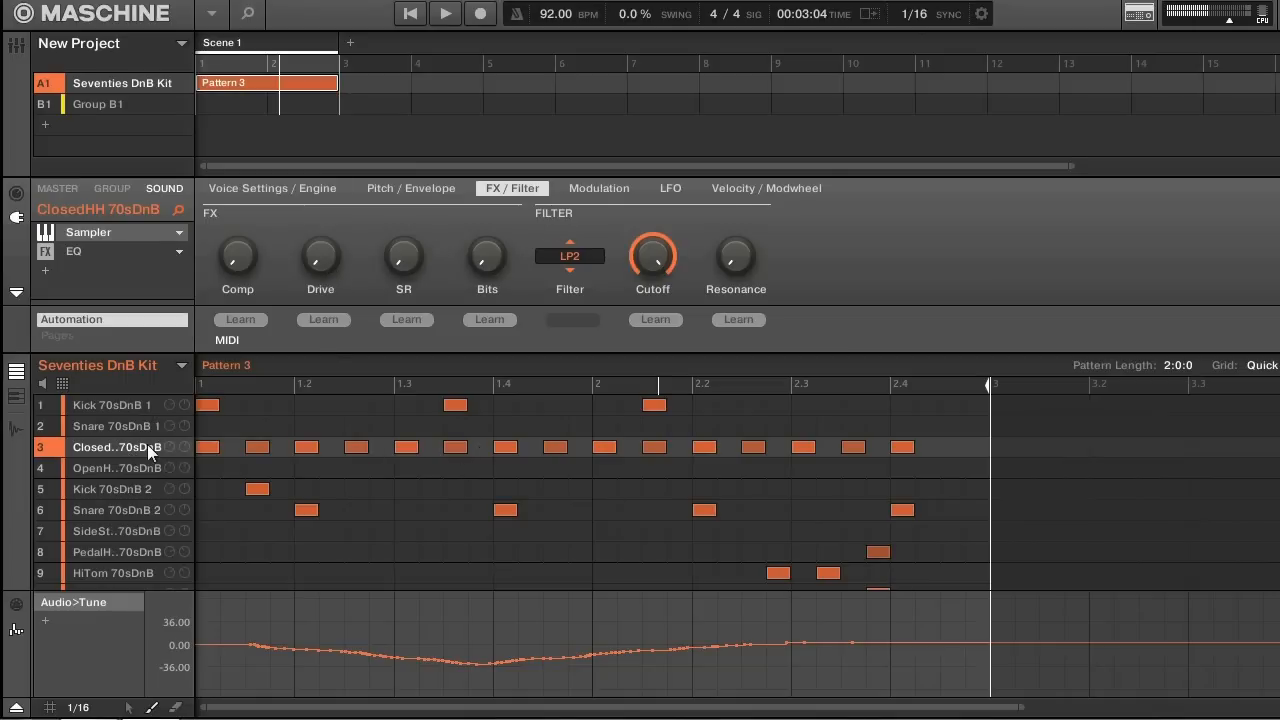
{"action": "left_click", "coordinate": [568, 256]}
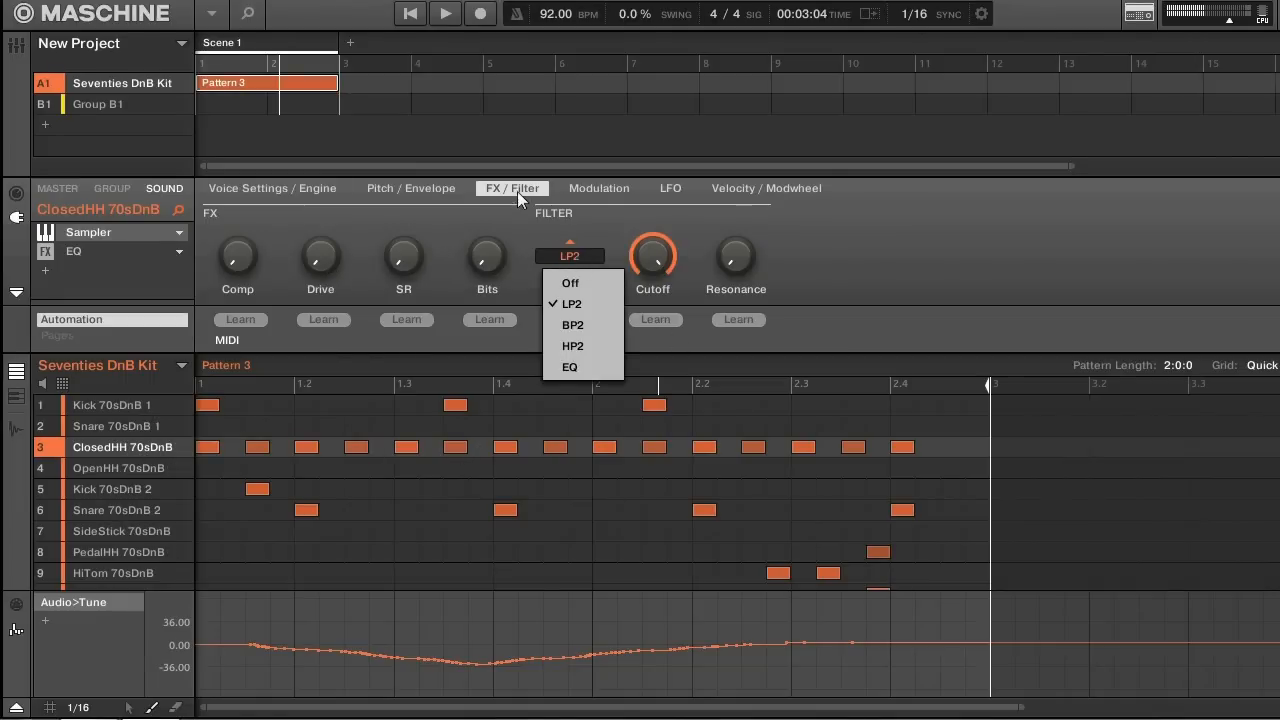
{"action": "left_click", "coordinate": [570, 282]}
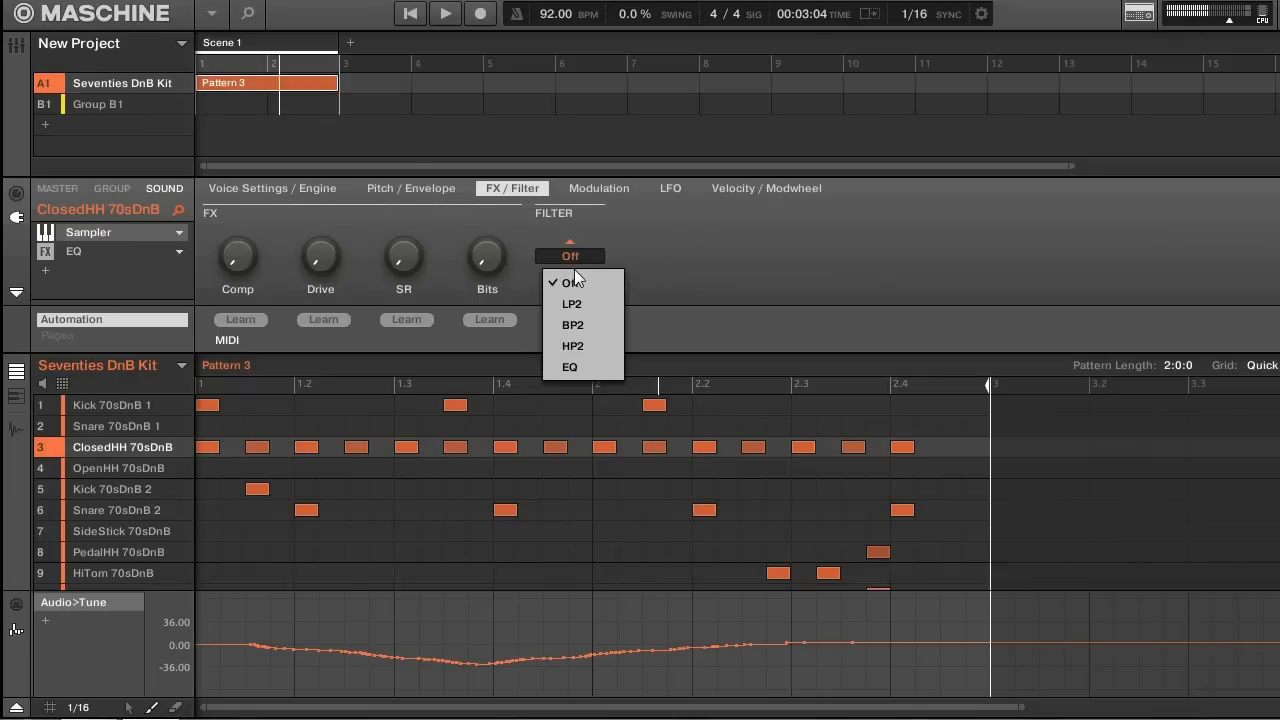
{"action": "left_click", "coordinate": [572, 304]}
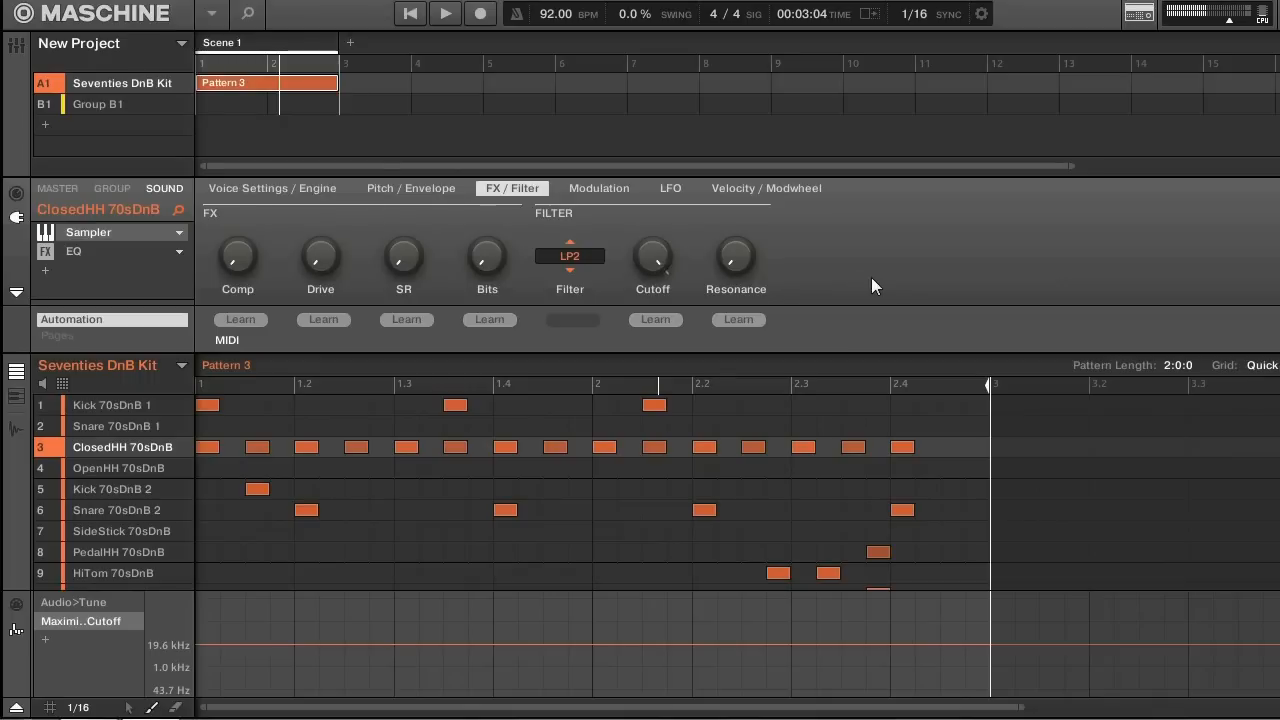
{"action": "mouse_move", "coordinate": [176, 244]}
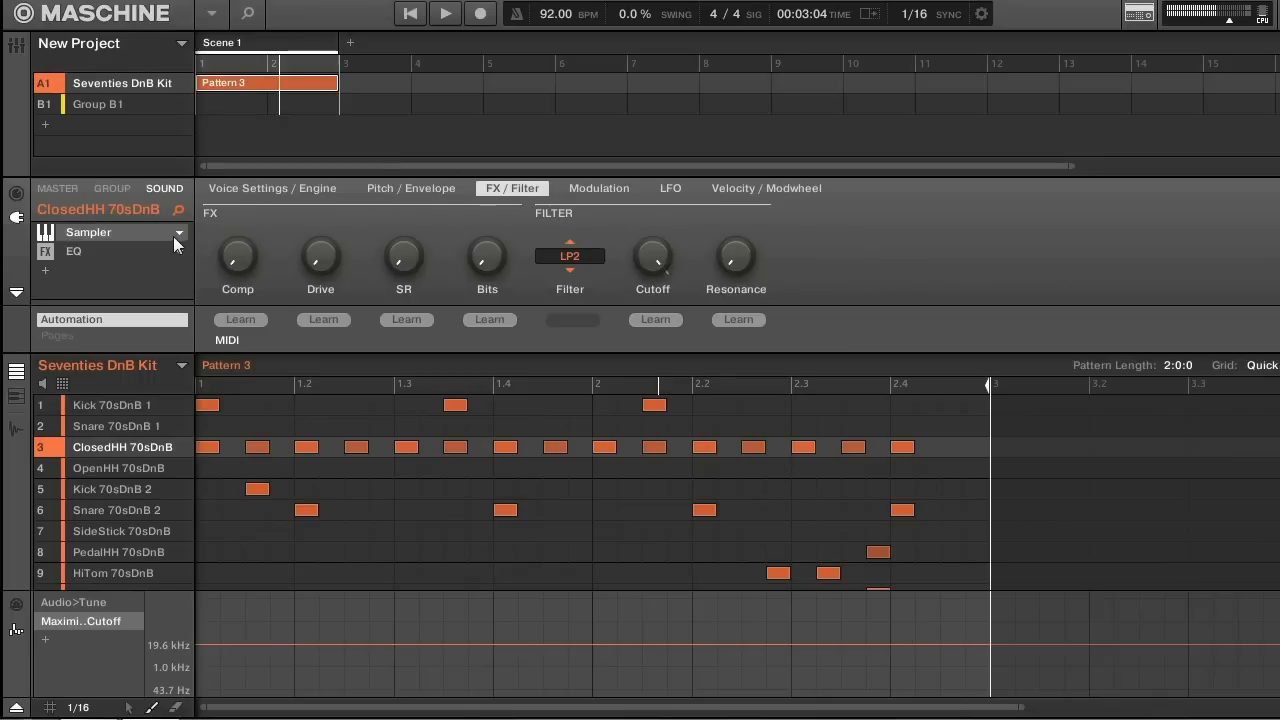
{"action": "mouse_move", "coordinate": [96, 264]}
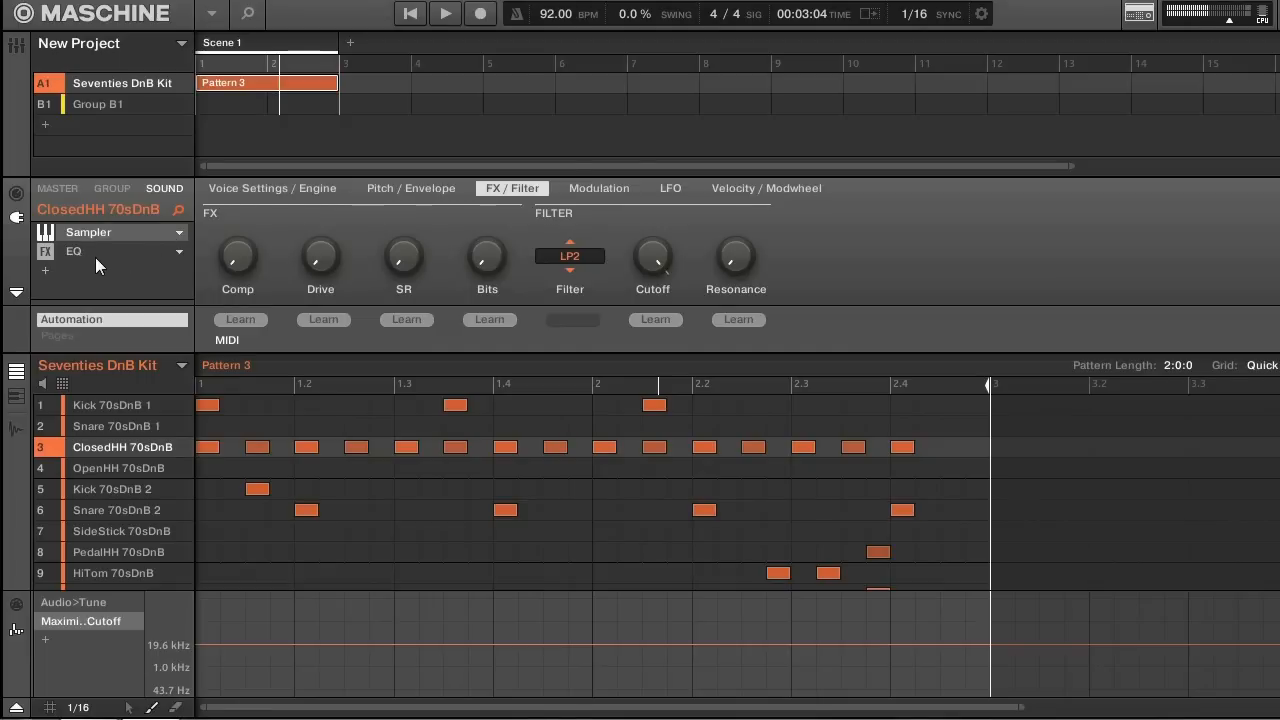
{"action": "mouse_move", "coordinate": [190, 236]}
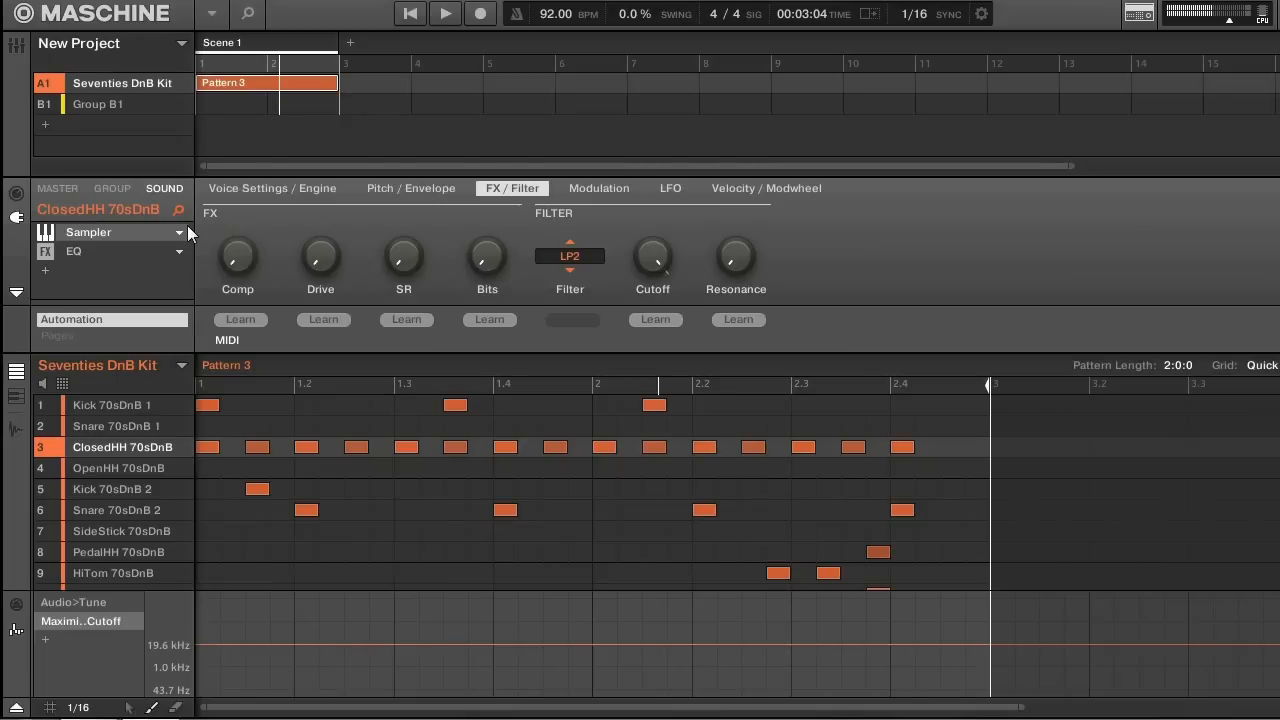
{"action": "mouse_move", "coordinate": [240, 118]}
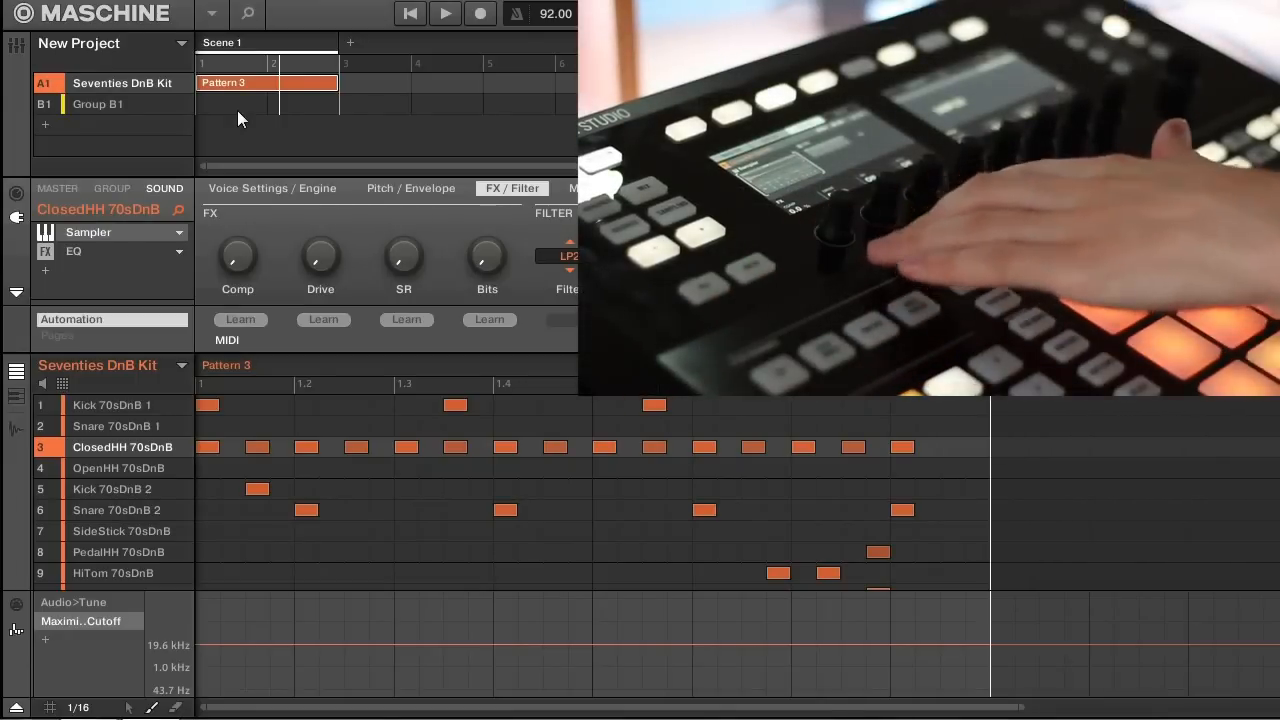
- Return to the Seventies DnB Kit group's LP Filter slot and start the pattern playing
{"action": "left_click", "coordinate": [112, 188]}
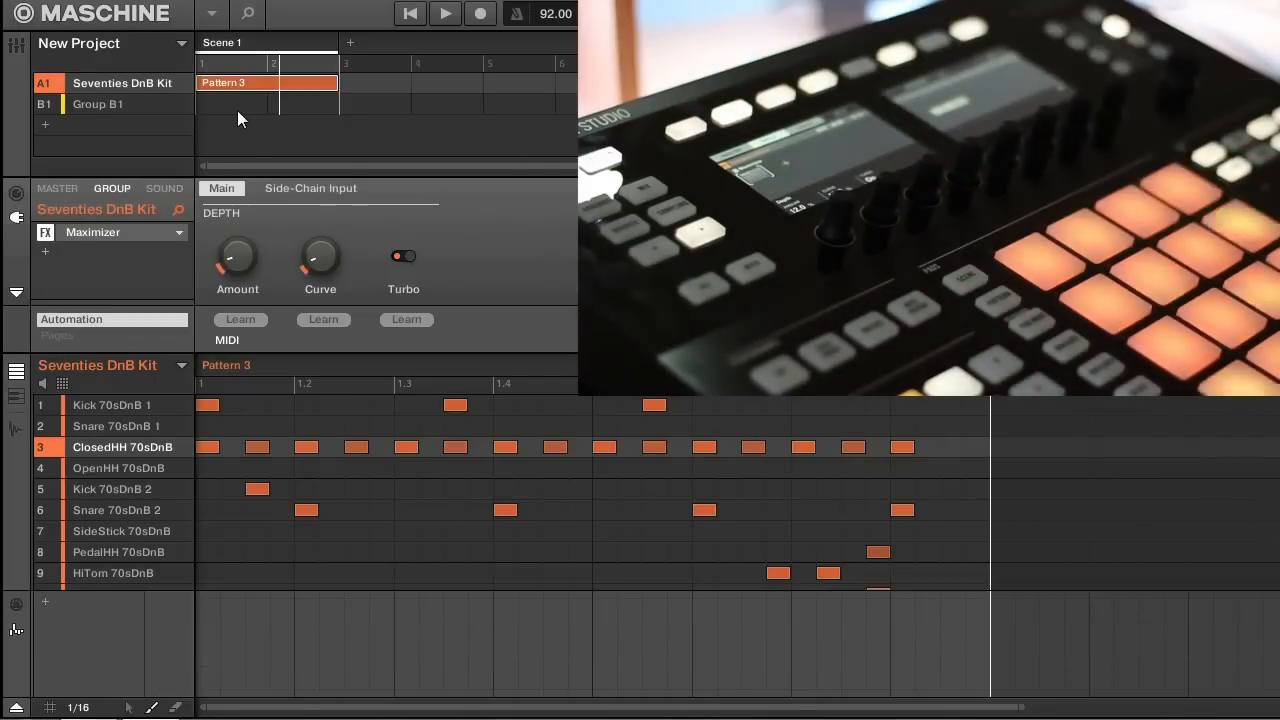
{"action": "mouse_move", "coordinate": [50, 260]}
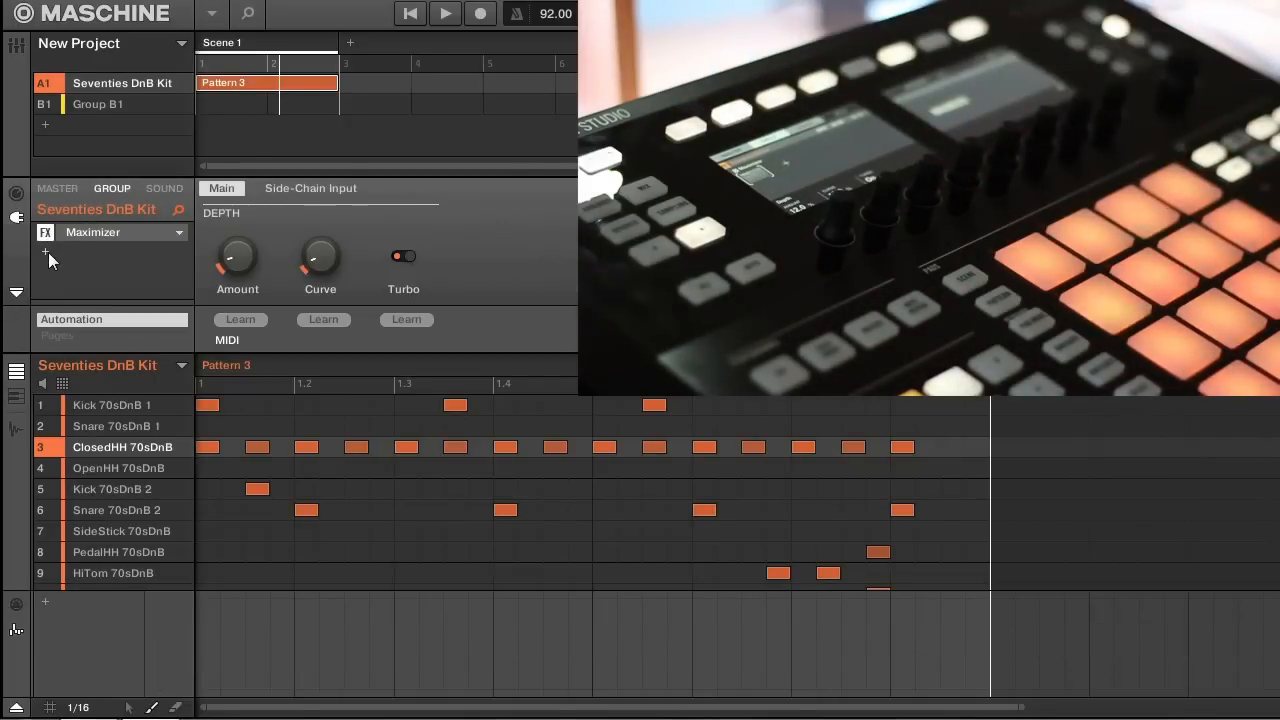
{"action": "left_click", "coordinate": [44, 270]}
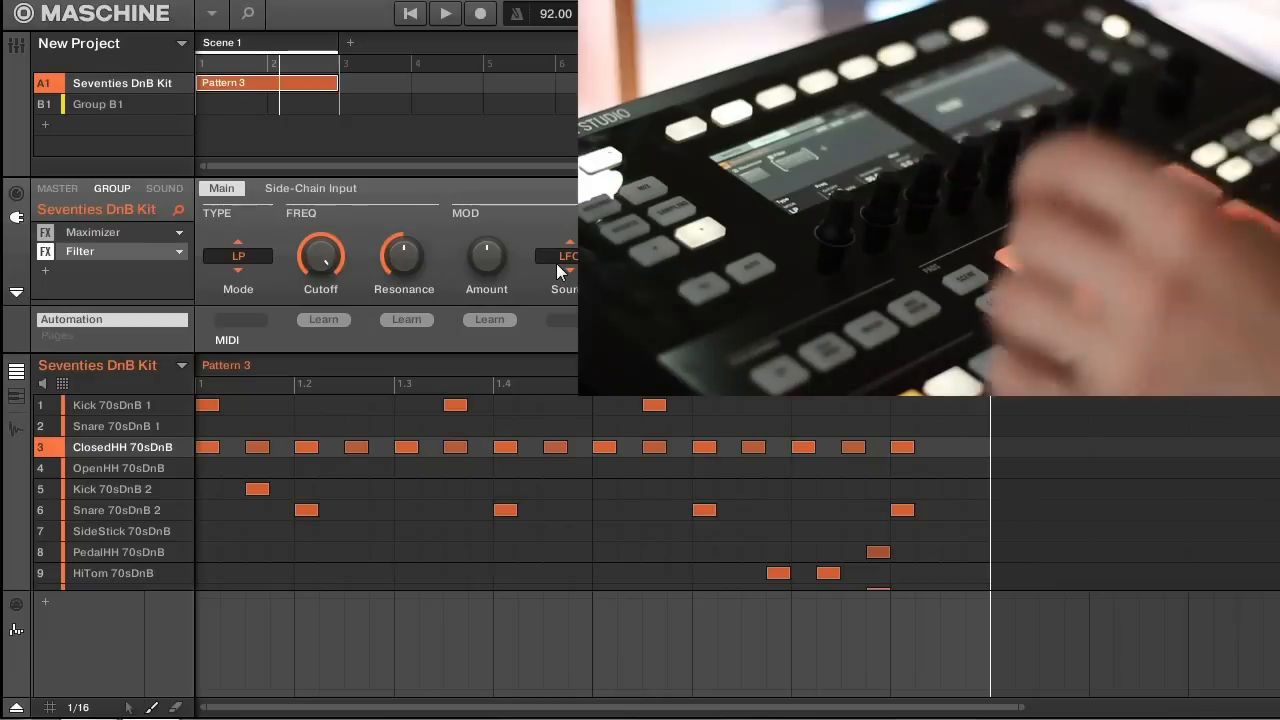
{"action": "left_click", "coordinate": [444, 12]}
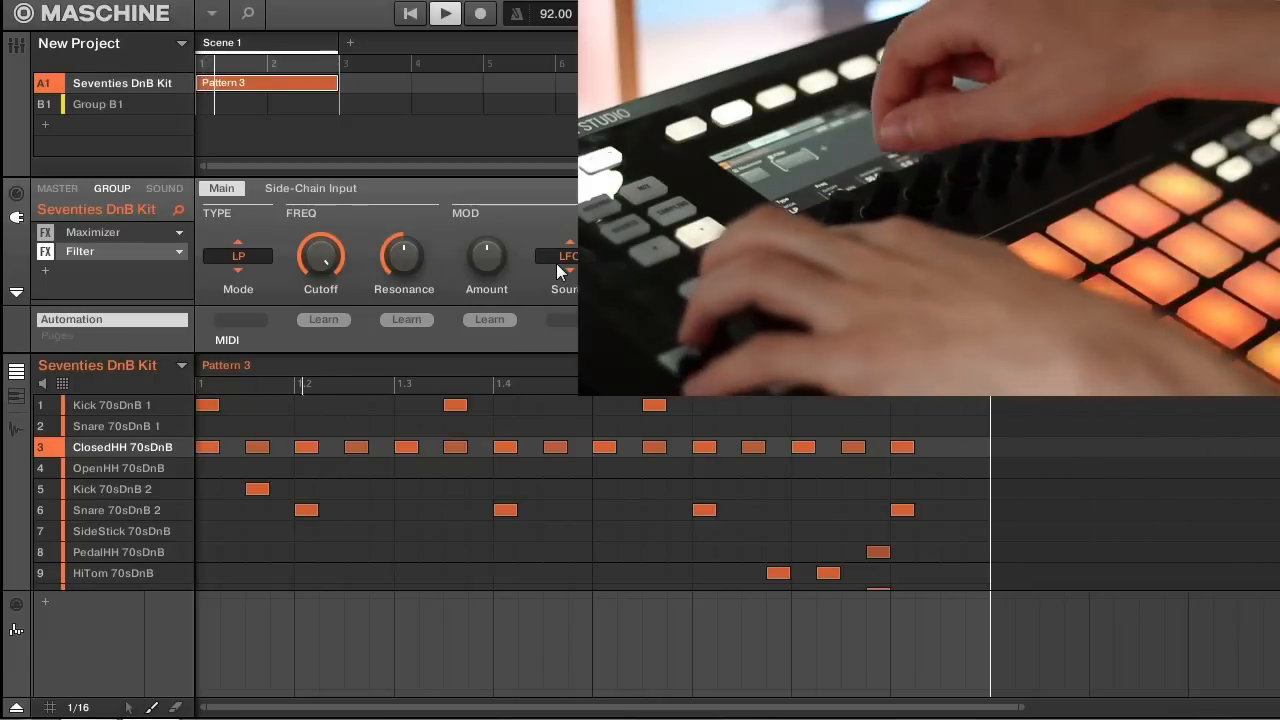